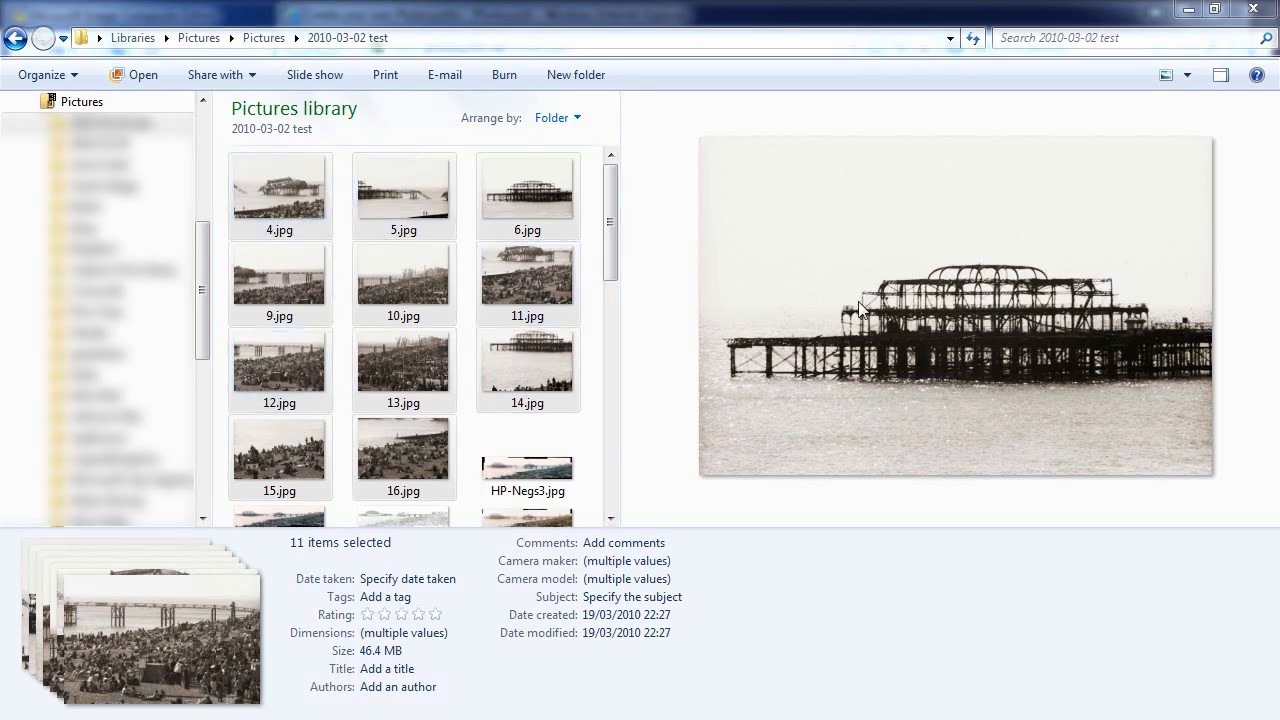
pyautogui.moveTo(896, 308)
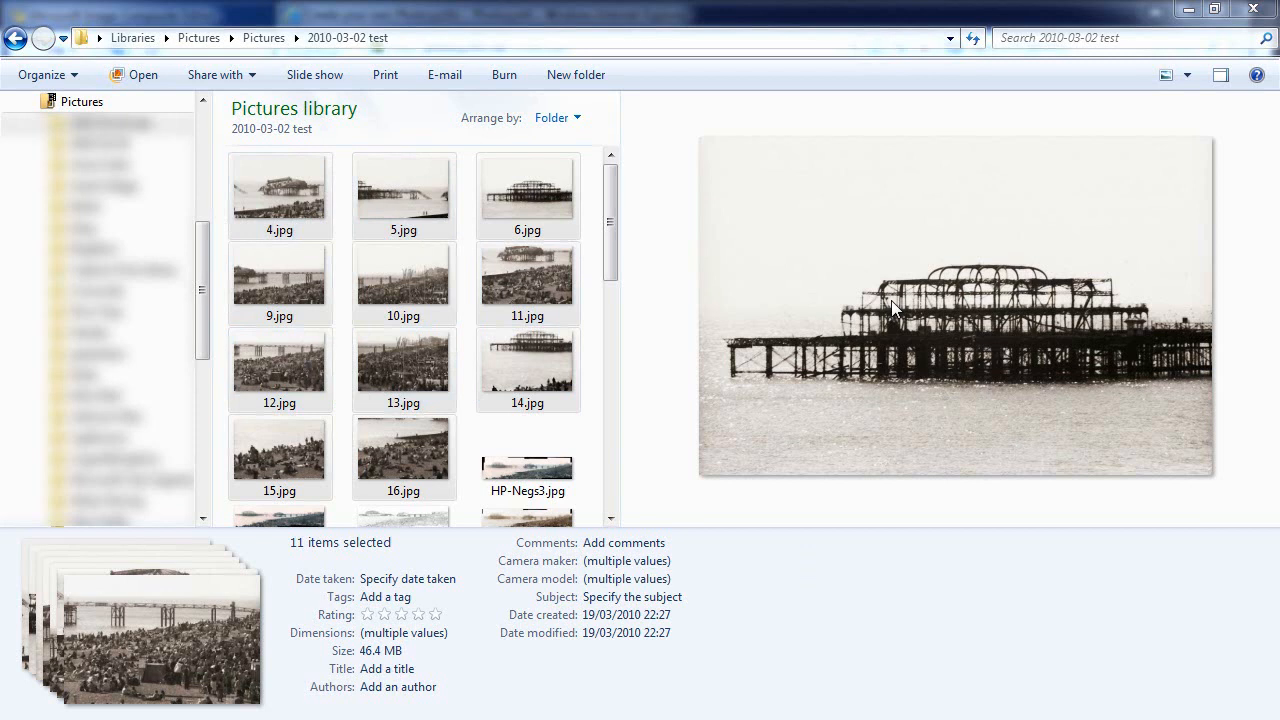
pyautogui.moveTo(592, 676)
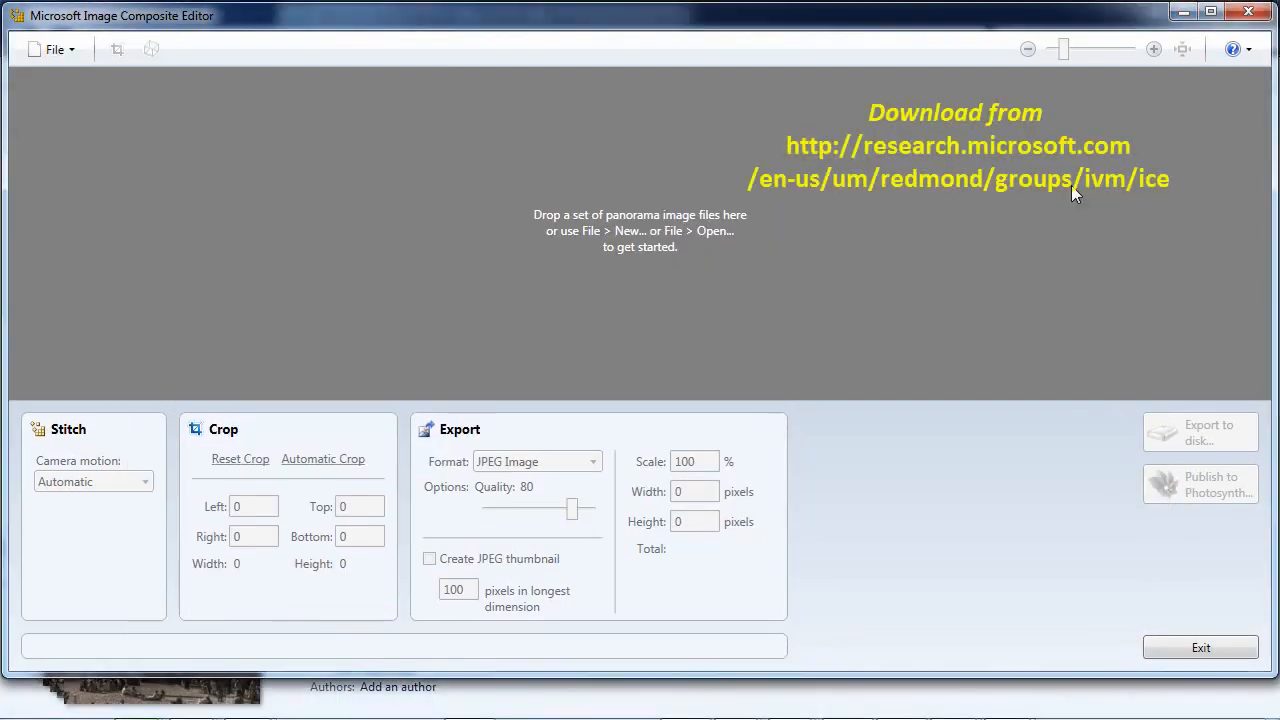
pyautogui.moveTo(18, 94)
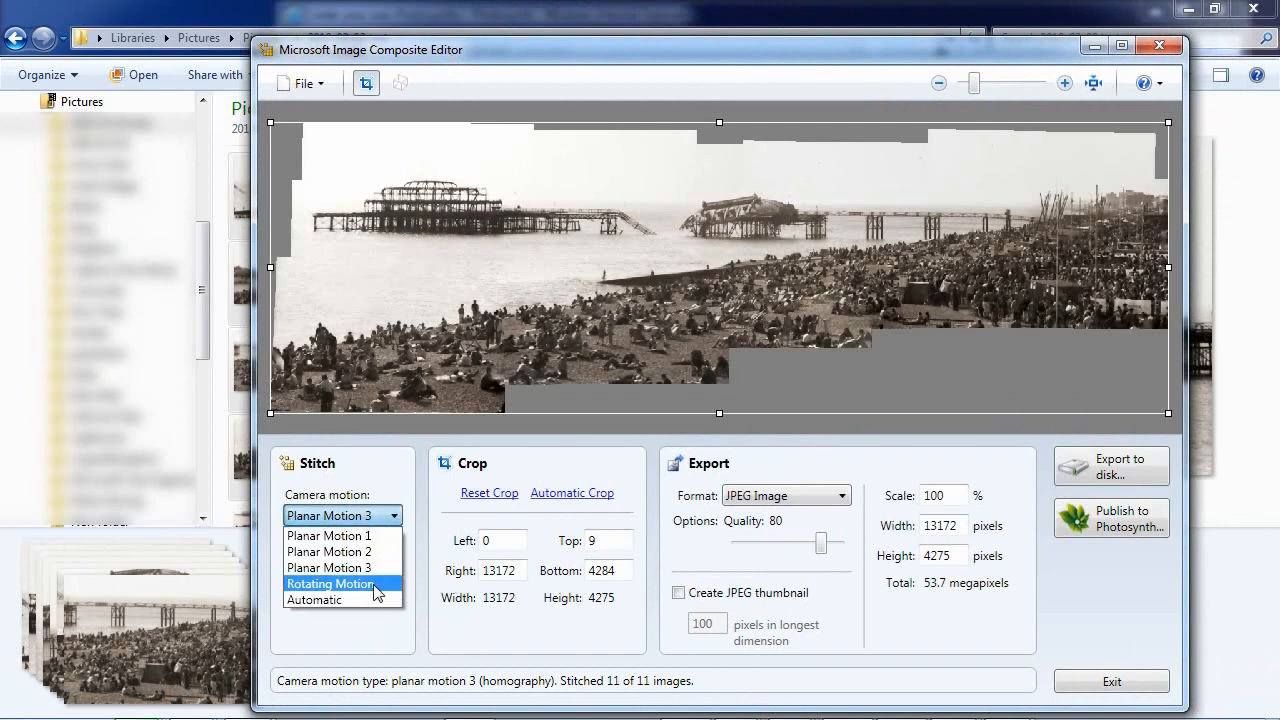
# Restitch with Rotating Motion and apply an adjusted projection, giving a 14281 × 4598 panorama.
pyautogui.click(330, 584)
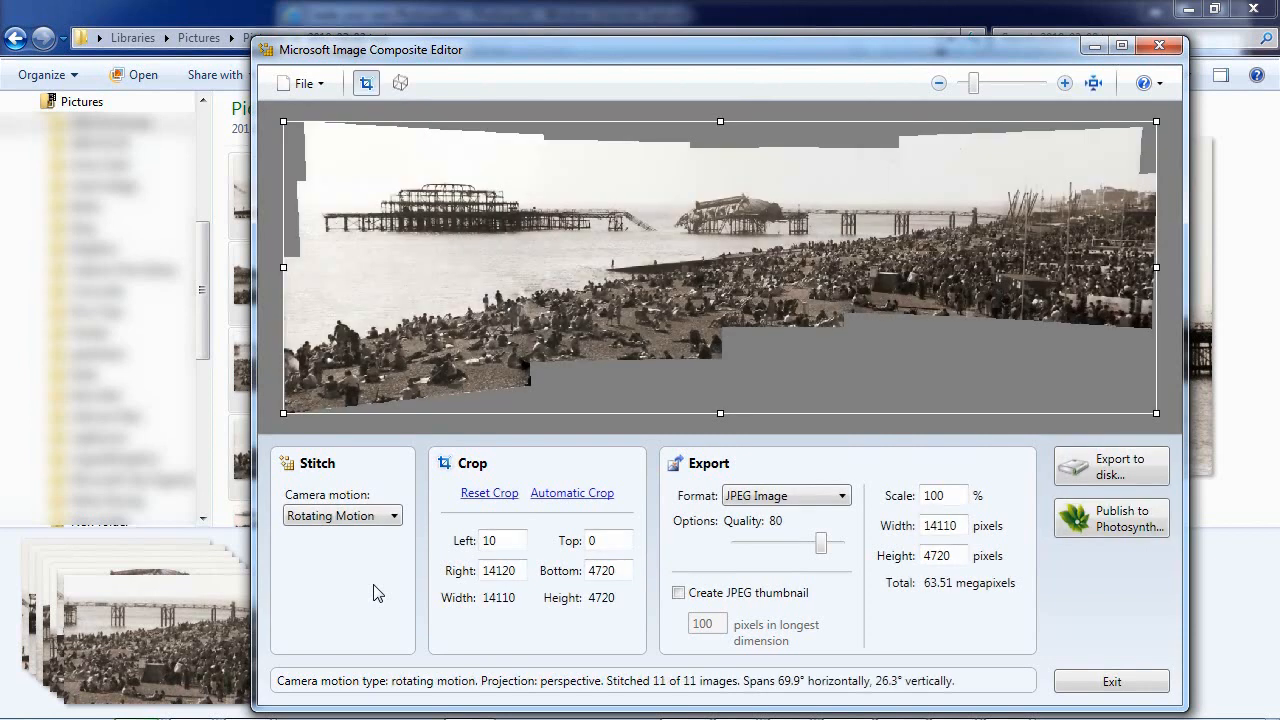
pyautogui.moveTo(422, 122)
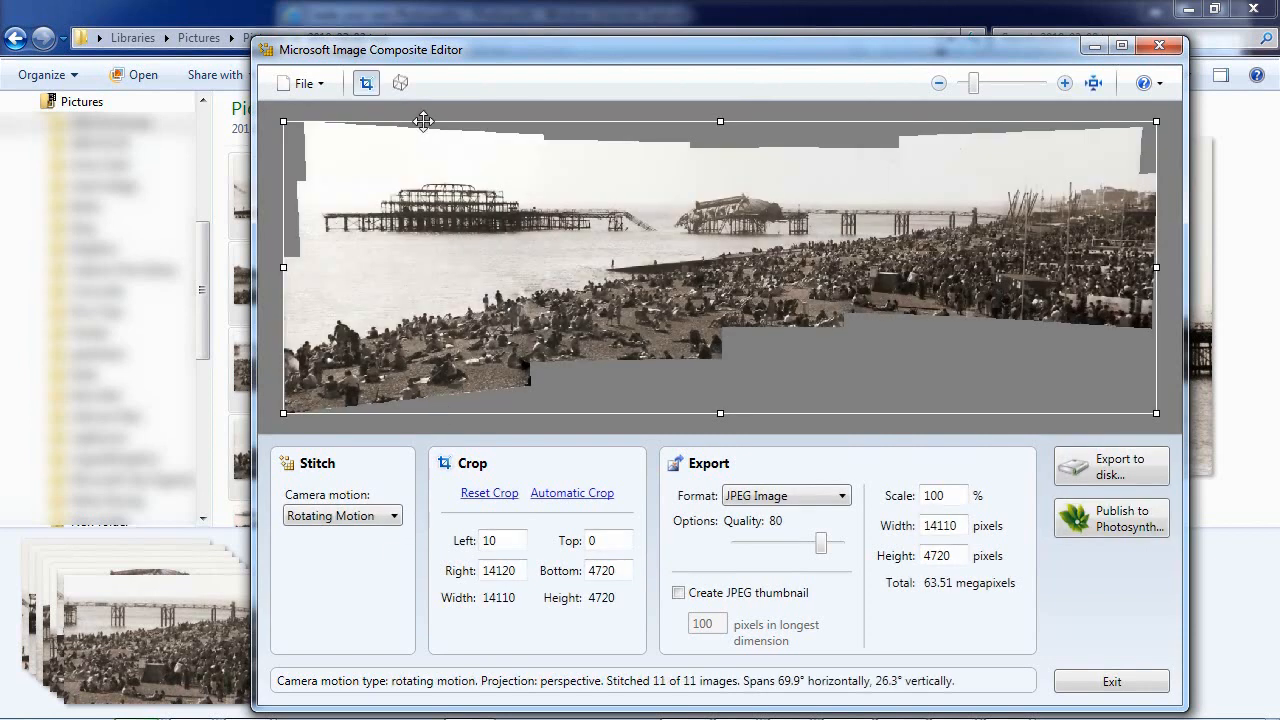
pyautogui.moveTo(400, 84)
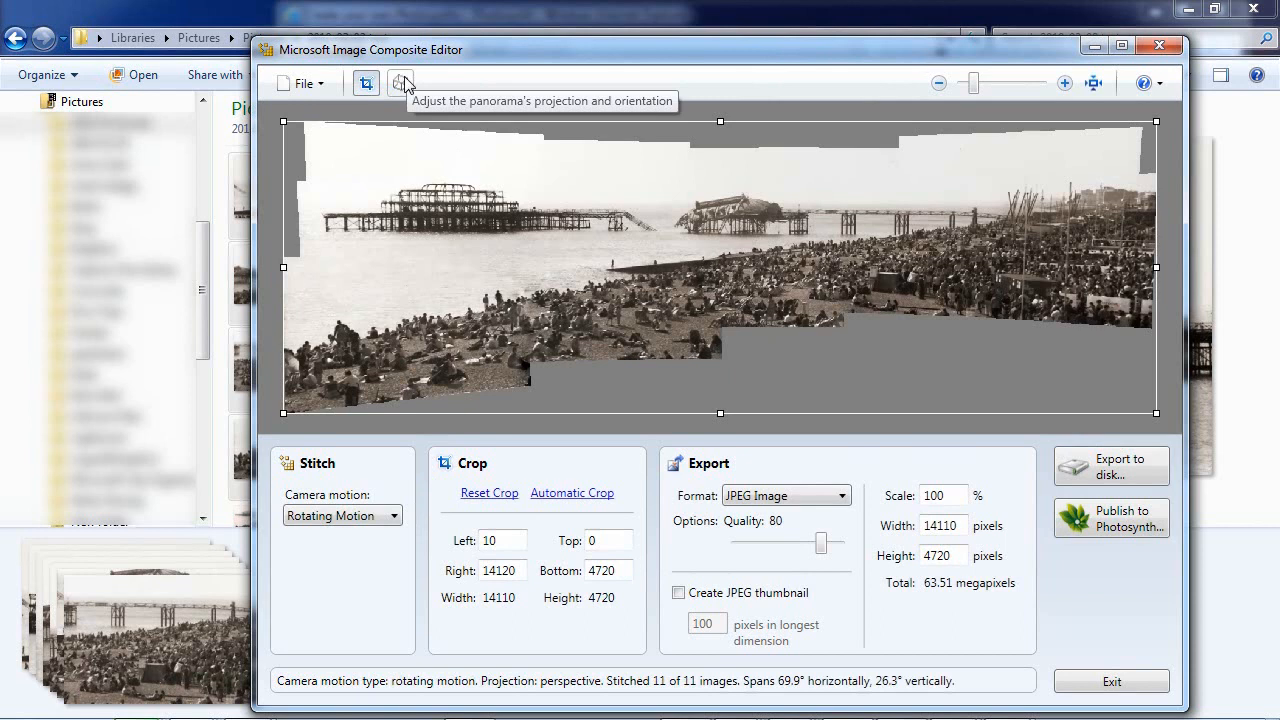
pyautogui.click(400, 84)
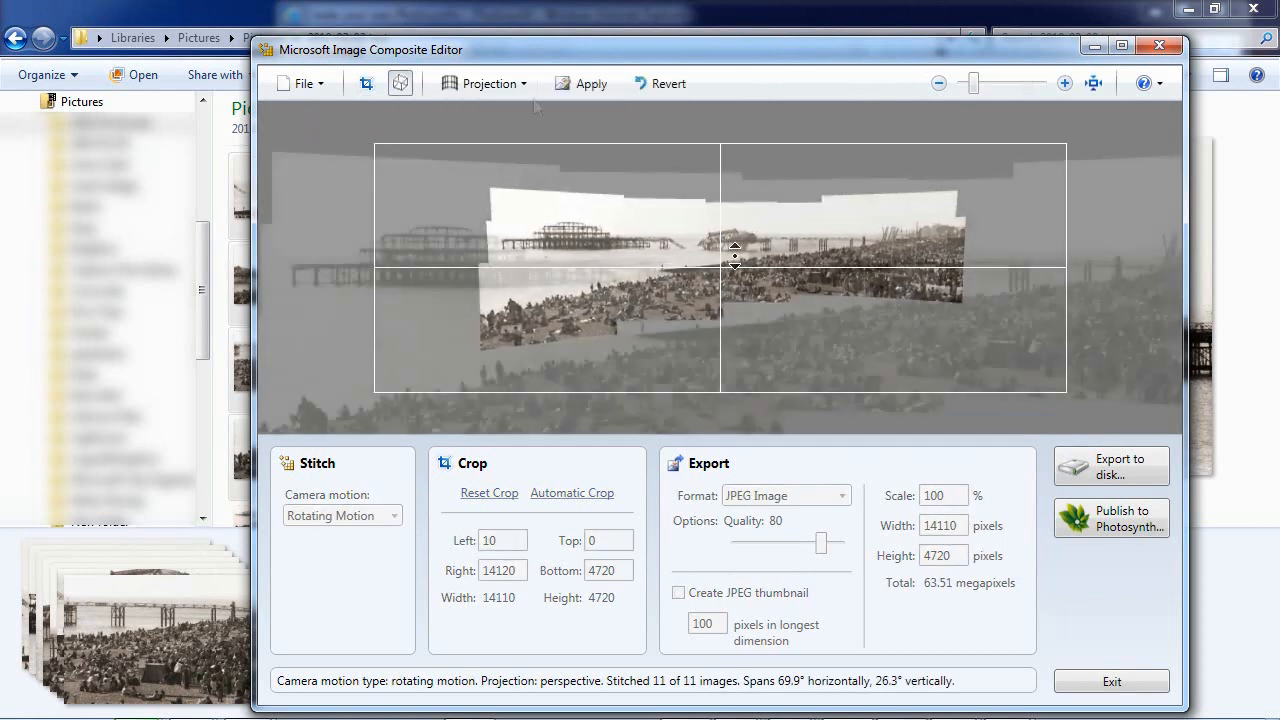
pyautogui.click(592, 84)
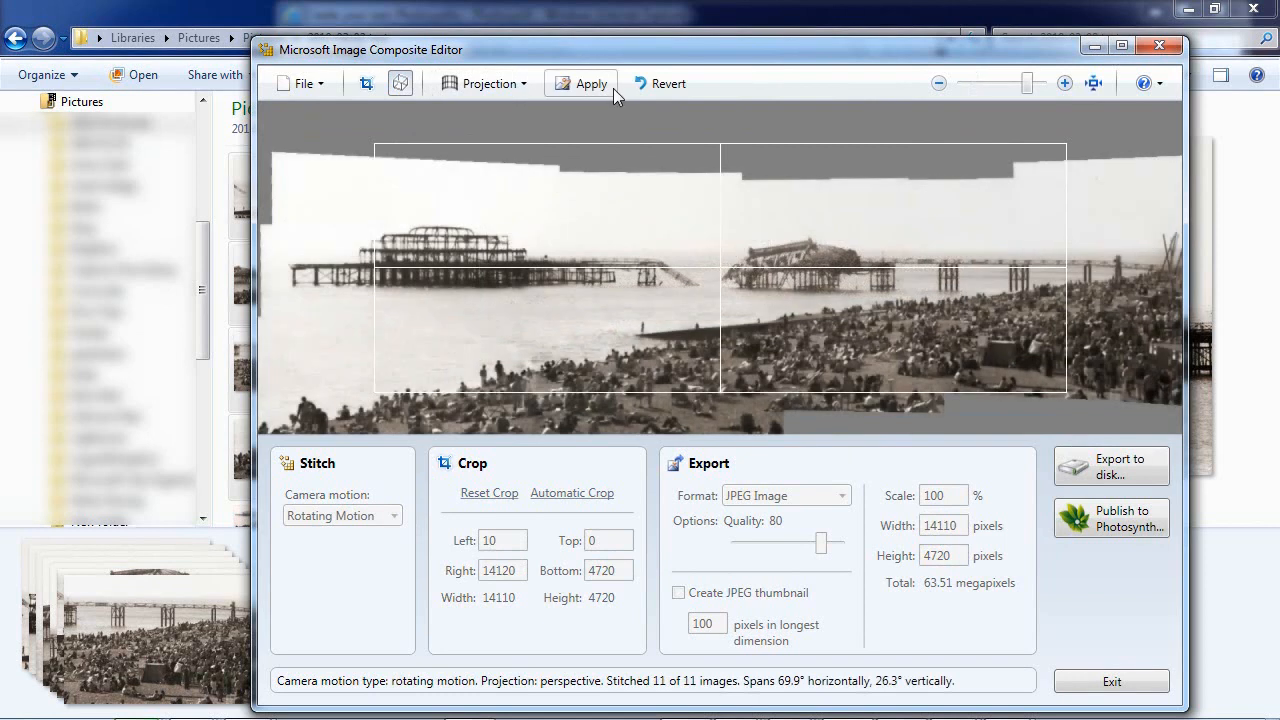
pyautogui.click(594, 84)
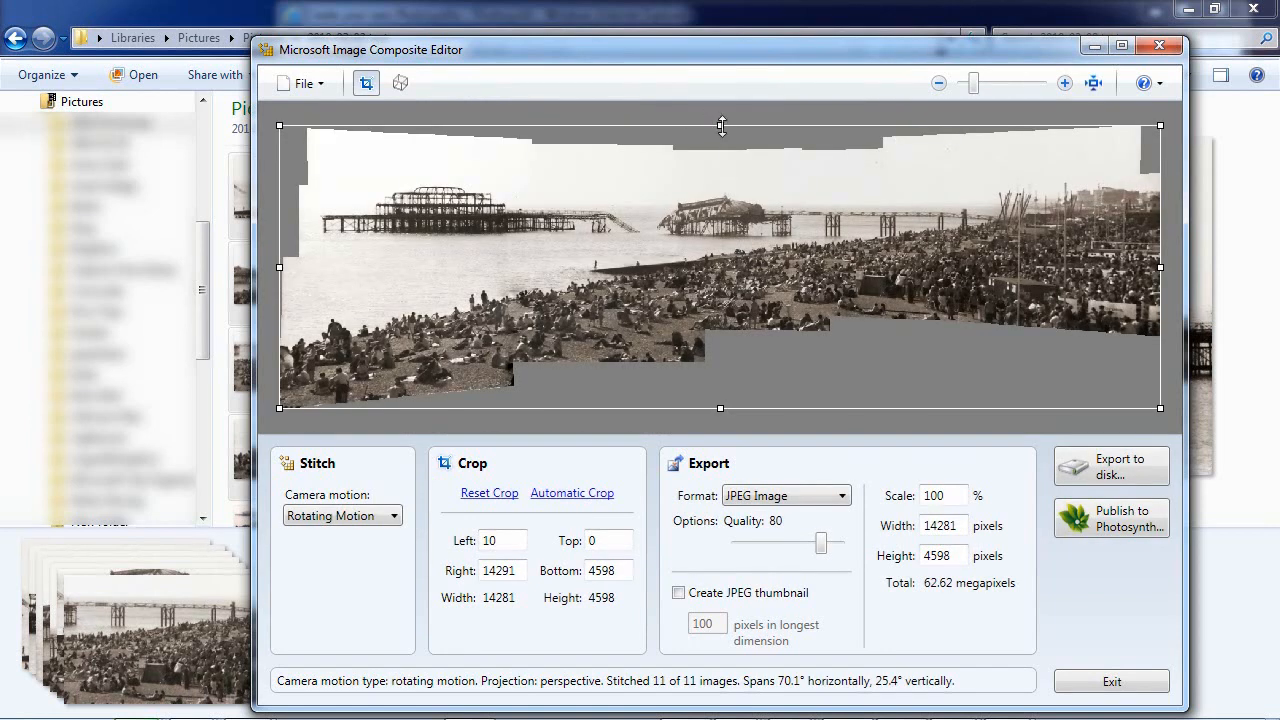
# Pull the top, left, bottom and right crop edges inward to a 13876 × 2511 crop.
pyautogui.moveTo(720, 126); pyautogui.dragTo(720, 164)
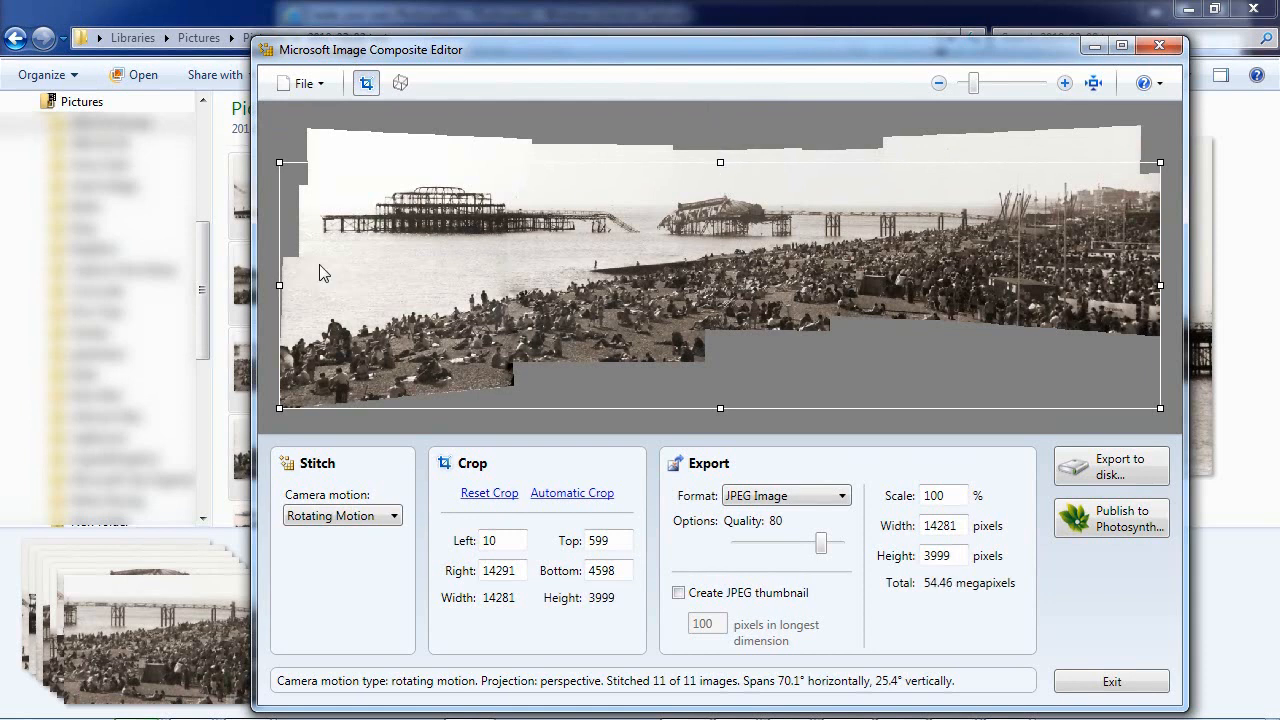
pyautogui.moveTo(280, 284); pyautogui.dragTo(296, 284)
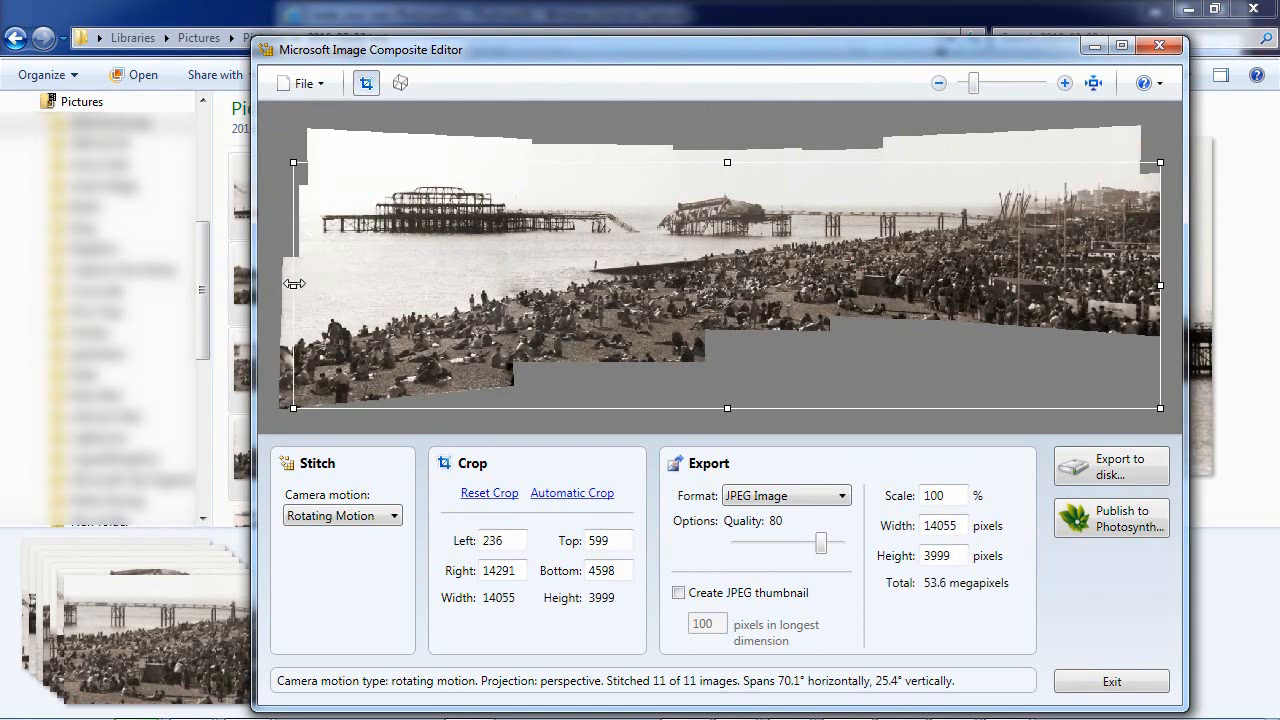
pyautogui.moveTo(296, 284); pyautogui.dragTo(304, 284)
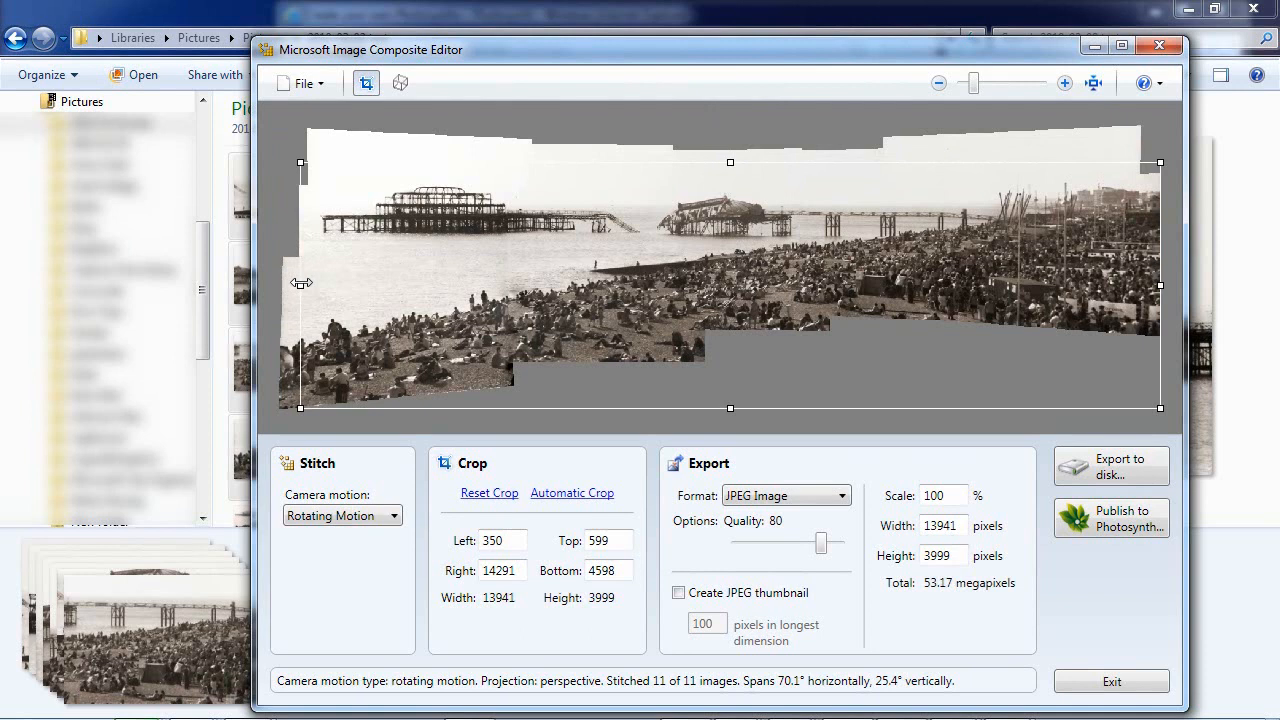
pyautogui.moveTo(730, 408); pyautogui.dragTo(730, 402)
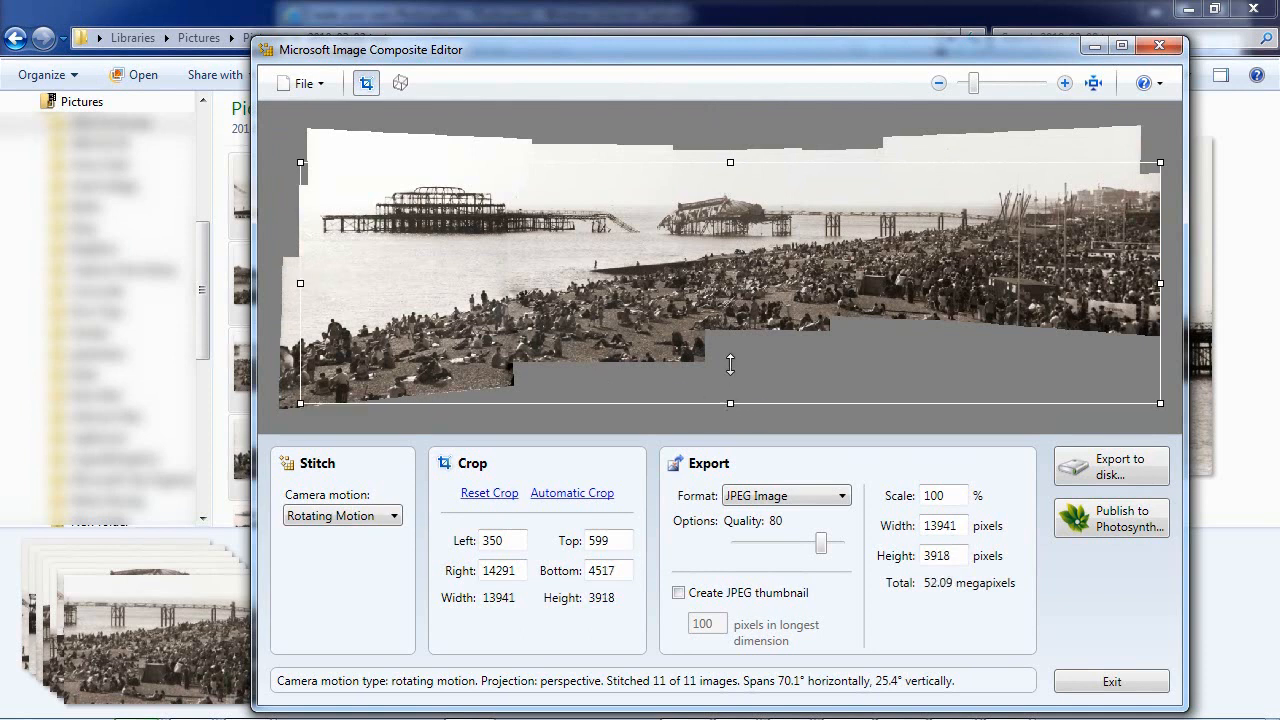
pyautogui.moveTo(730, 404); pyautogui.dragTo(730, 312)
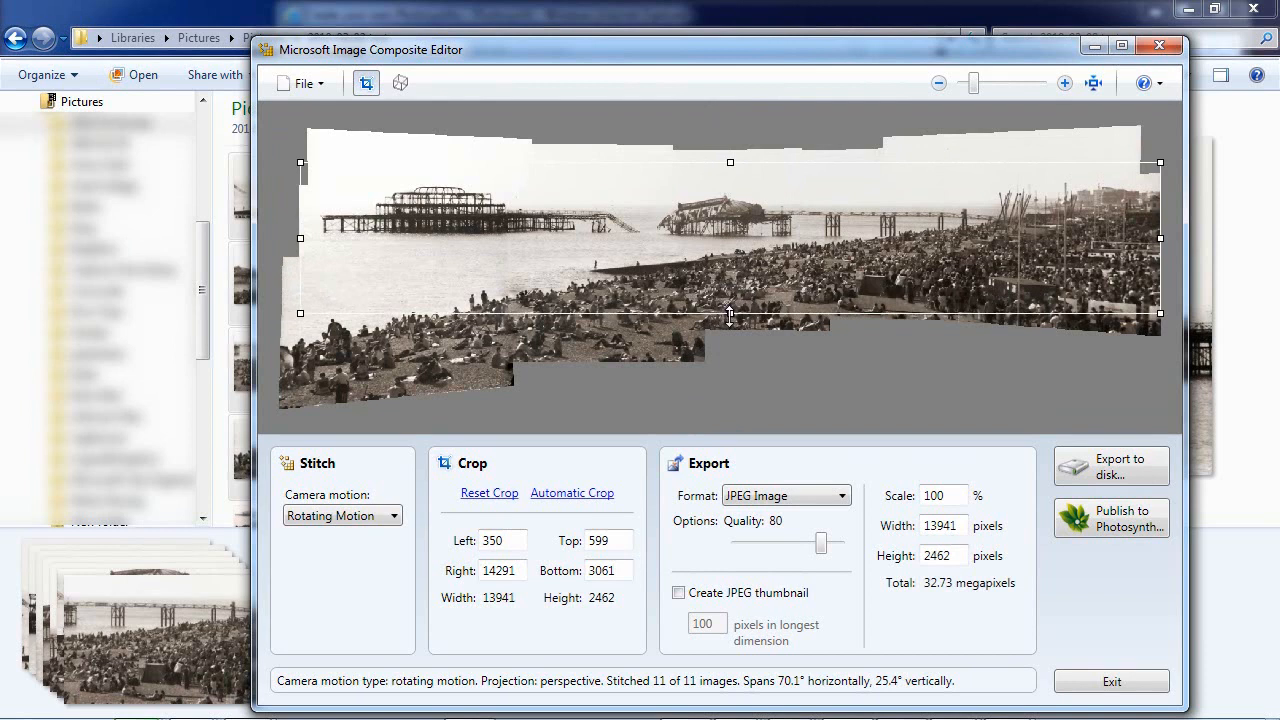
pyautogui.moveTo(730, 312); pyautogui.dragTo(730, 318)
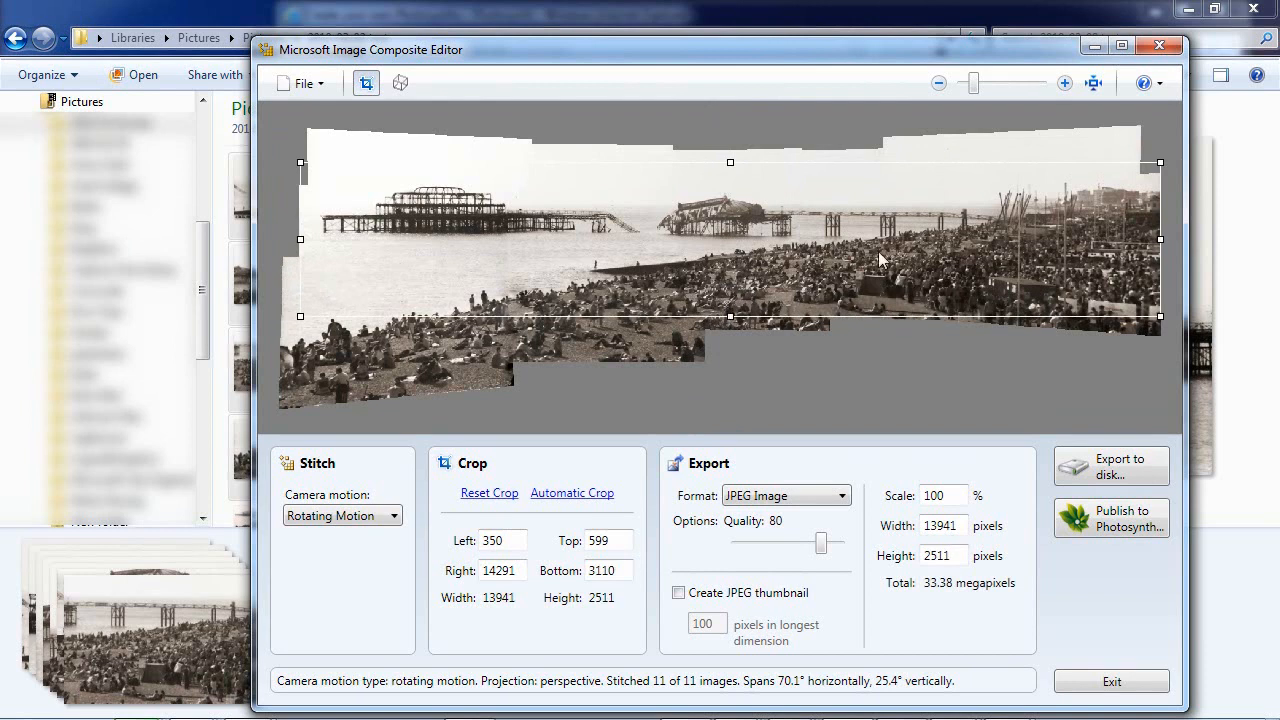
pyautogui.moveTo(1158, 240)
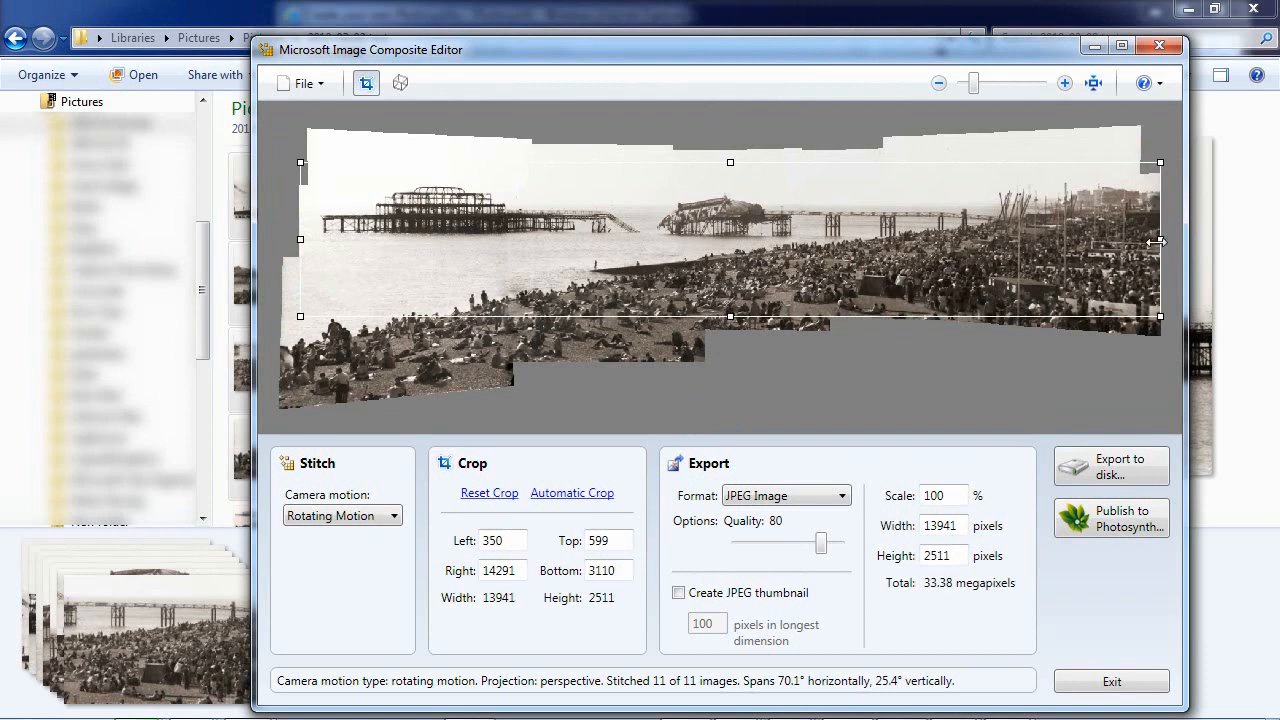
pyautogui.moveTo(1160, 240); pyautogui.dragTo(1156, 240)
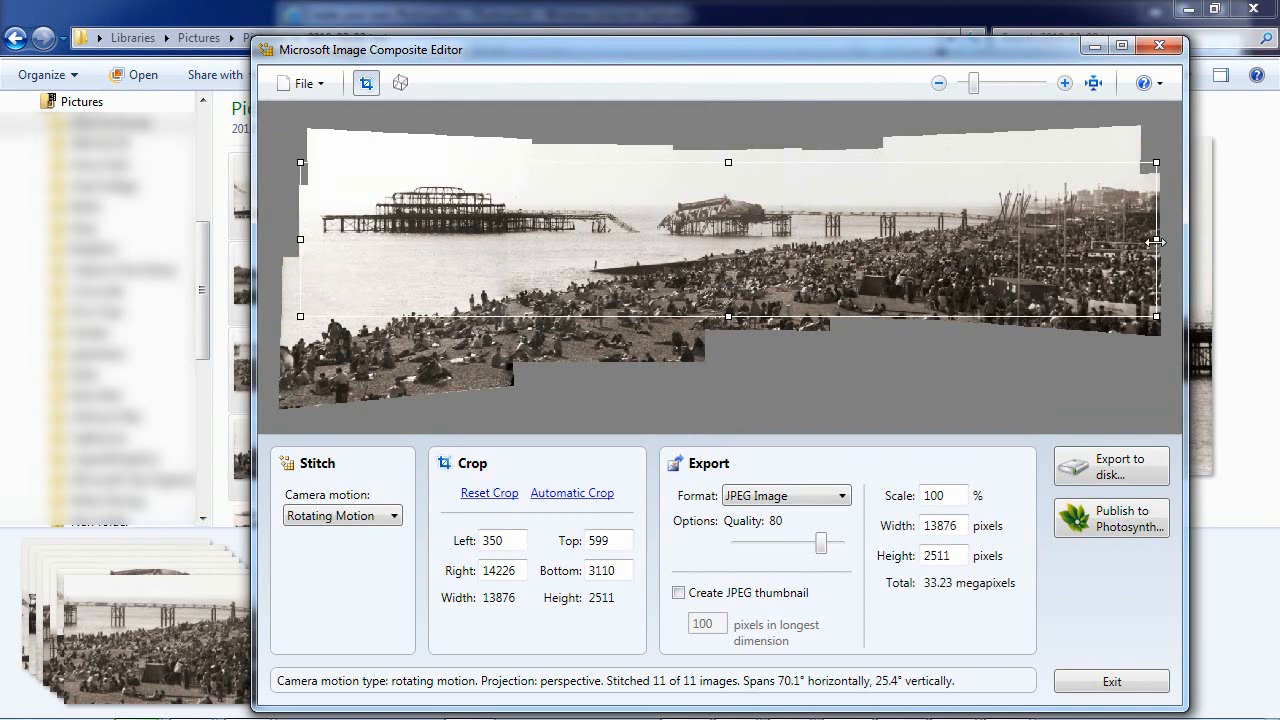
pyautogui.moveTo(724, 156)
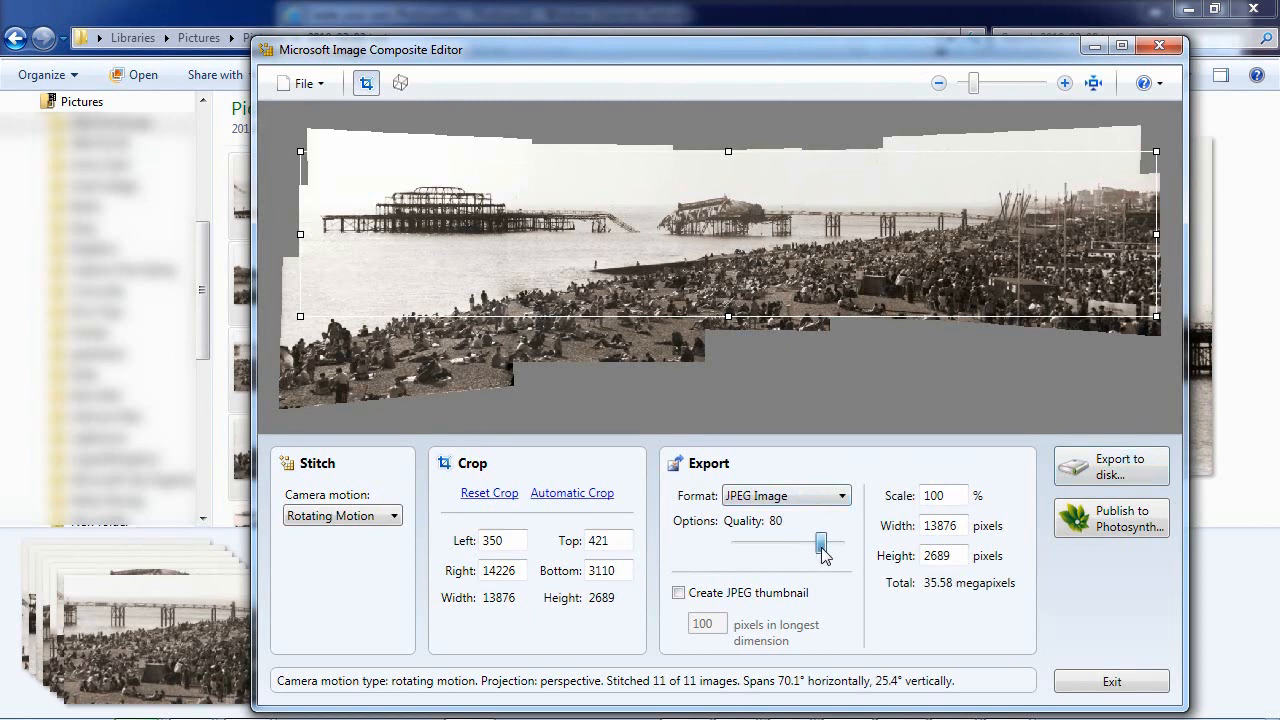
# Raise the JPEG export quality slider to 100.
pyautogui.moveTo(820, 540); pyautogui.dragTo(844, 540)
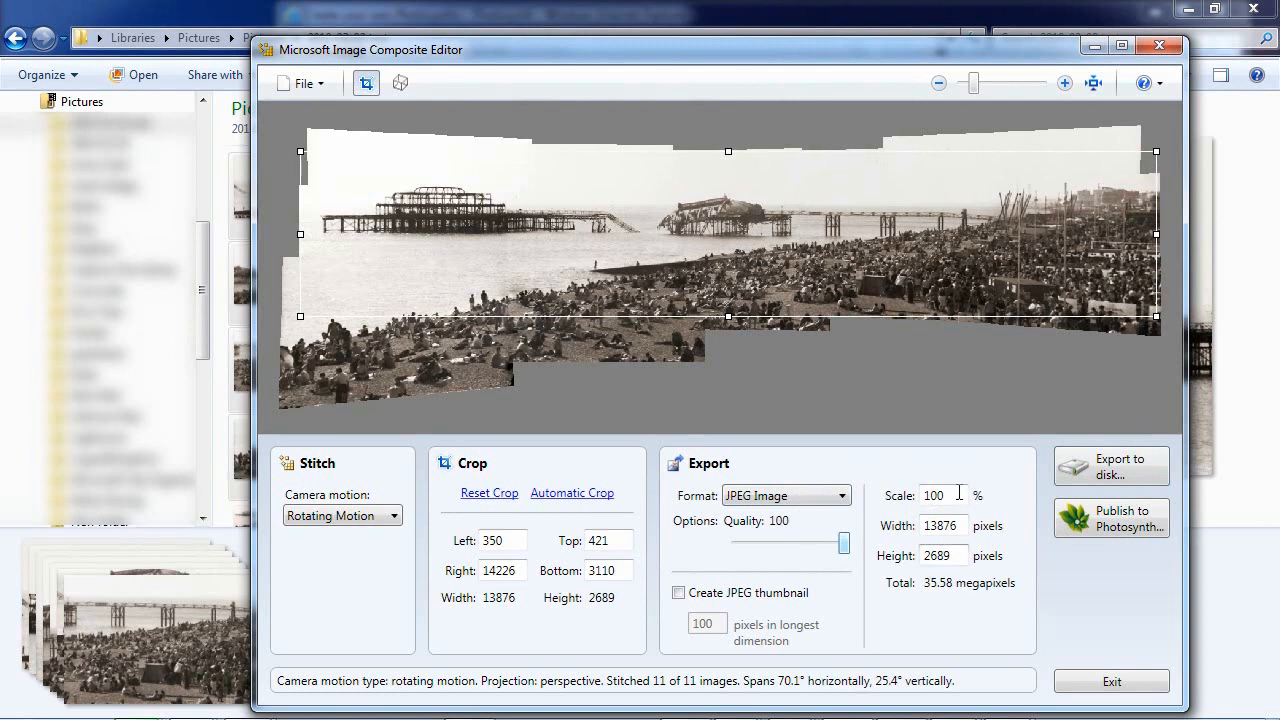
pyautogui.moveTo(1100, 488)
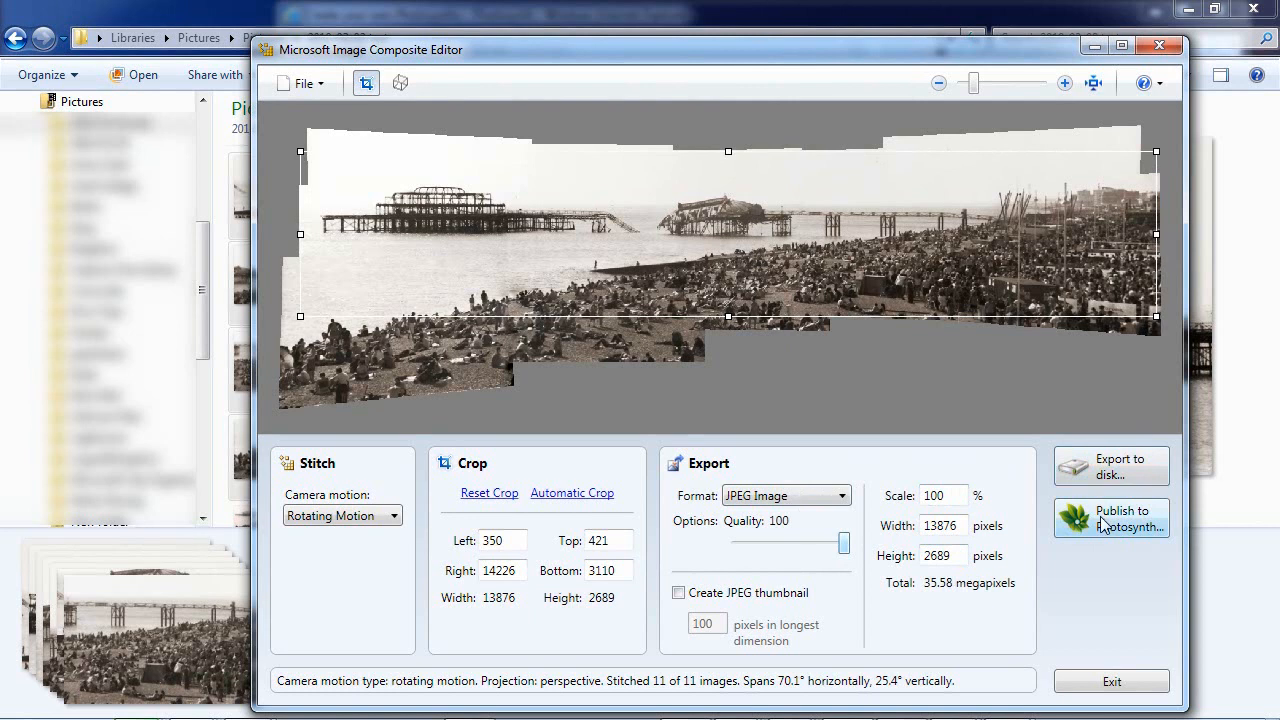
# Start Publish to Photosynth and agree to reset the crop and export settings.
pyautogui.click(1112, 516)
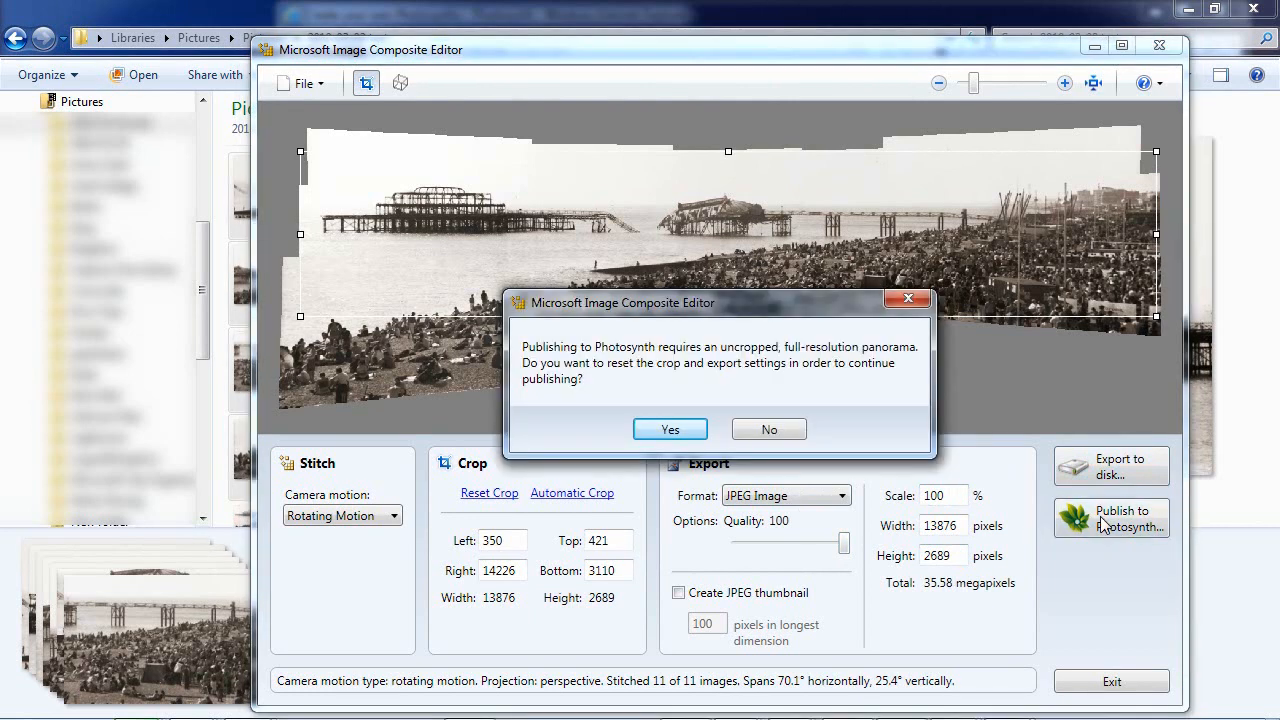
pyautogui.moveTo(796, 358)
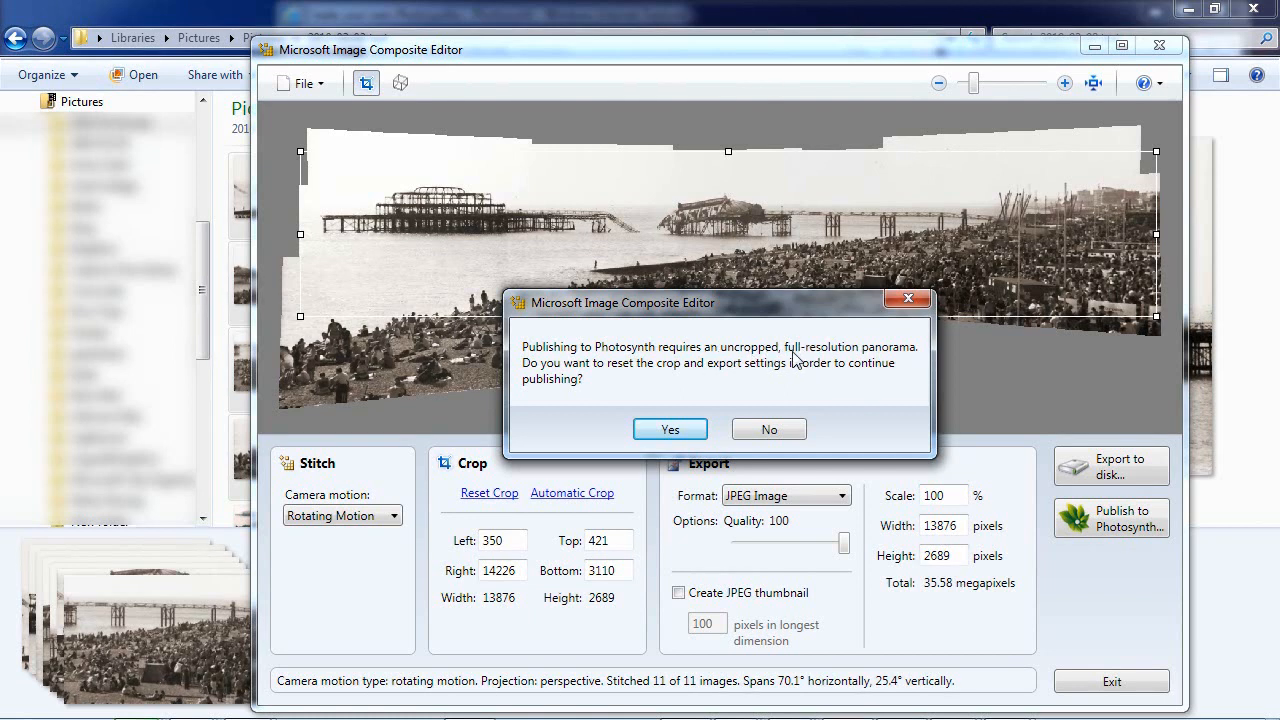
pyautogui.click(670, 428)
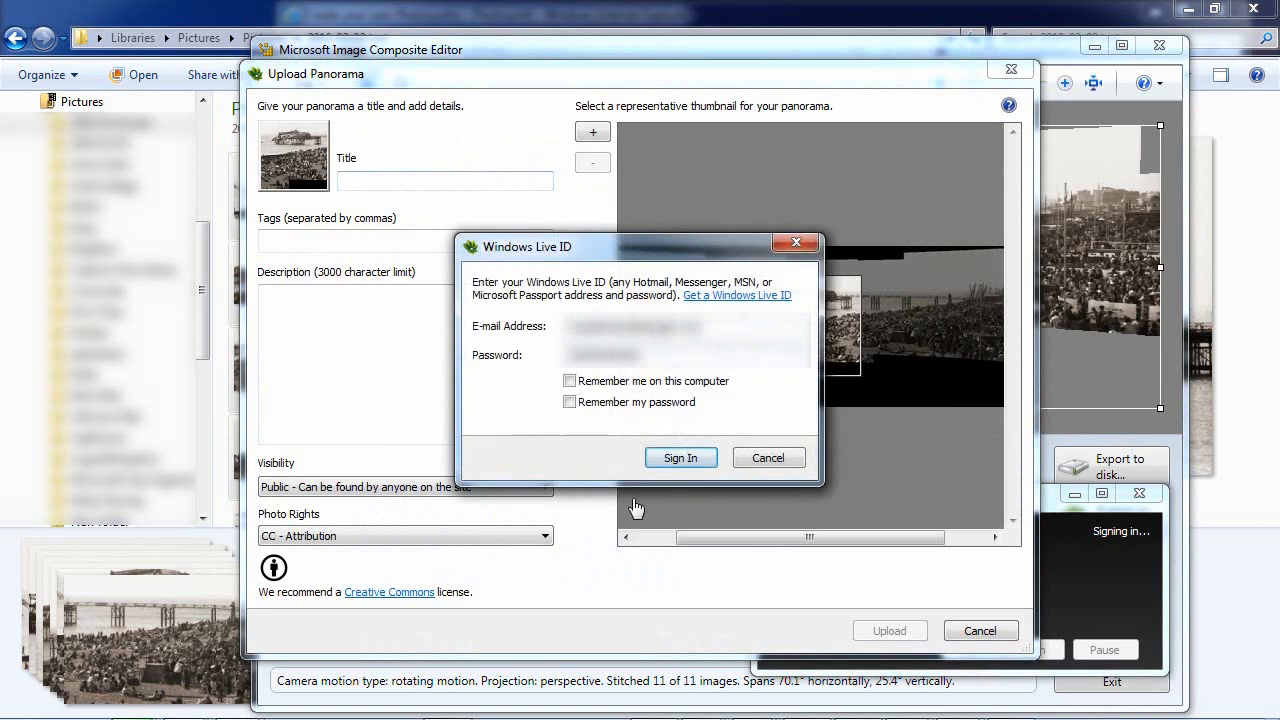
# Sign in with Windows Live ID and upload 'West Pier Brighton, Good Friday 2003' at 62.62 megapixels.
pyautogui.click(680, 456)
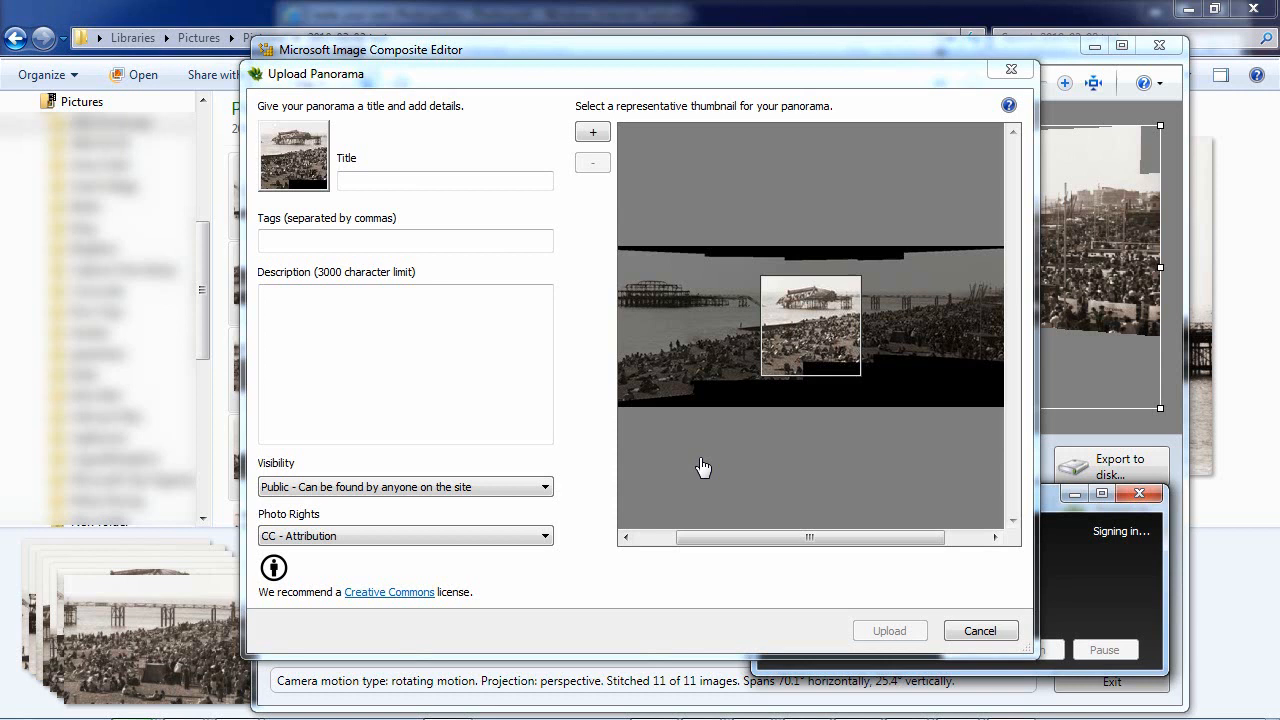
pyautogui.moveTo(530, 206)
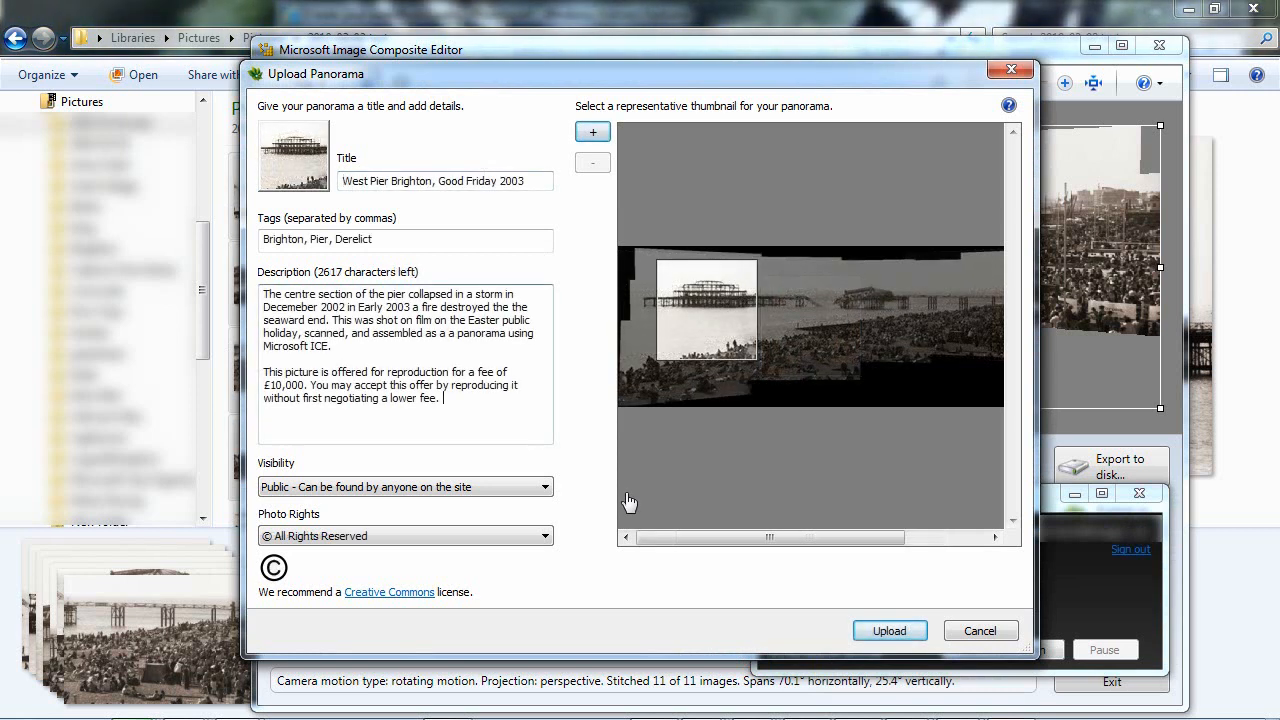
pyautogui.moveTo(908, 632)
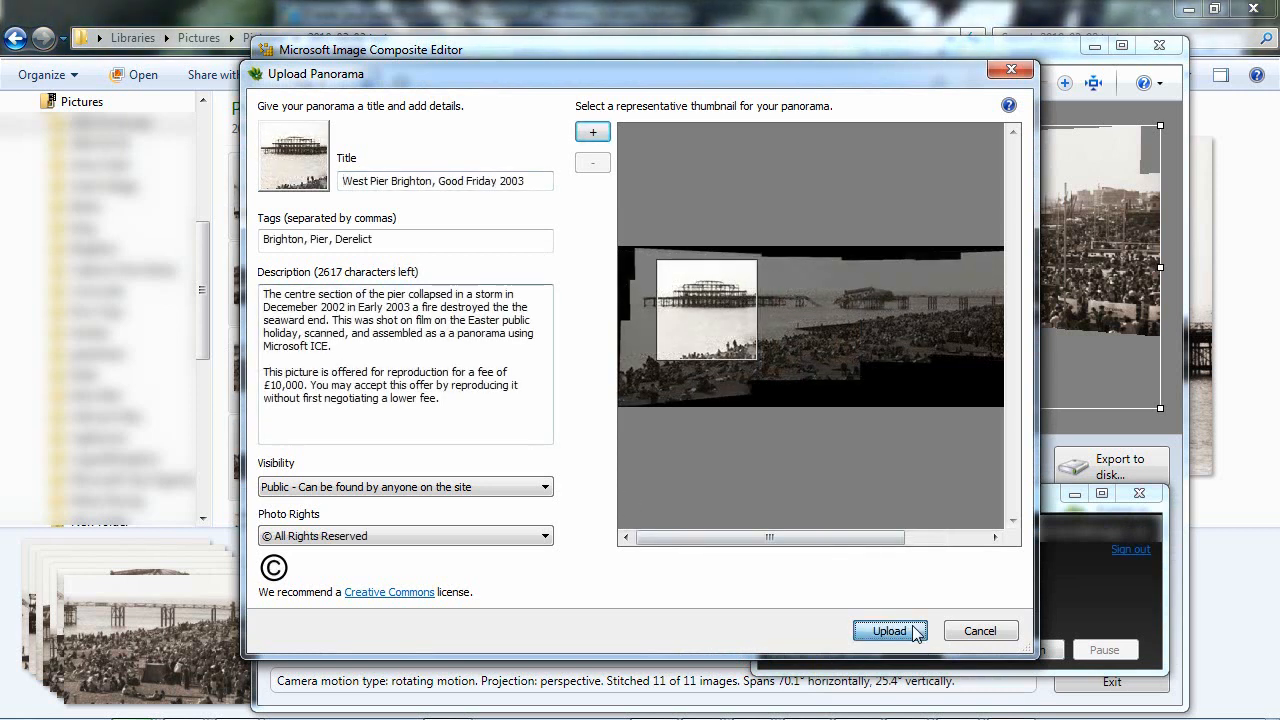
pyautogui.click(888, 632)
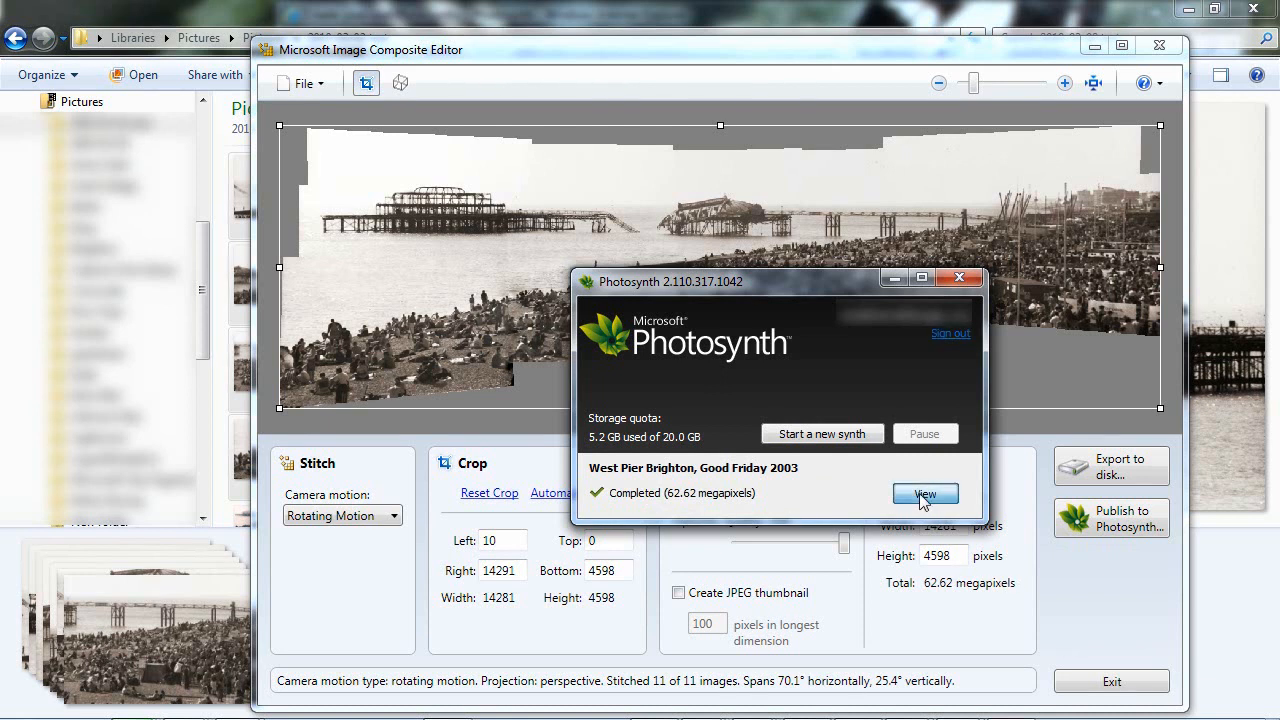
# View the completed upload on the Photosynth website's edit page.
pyautogui.click(924, 494)
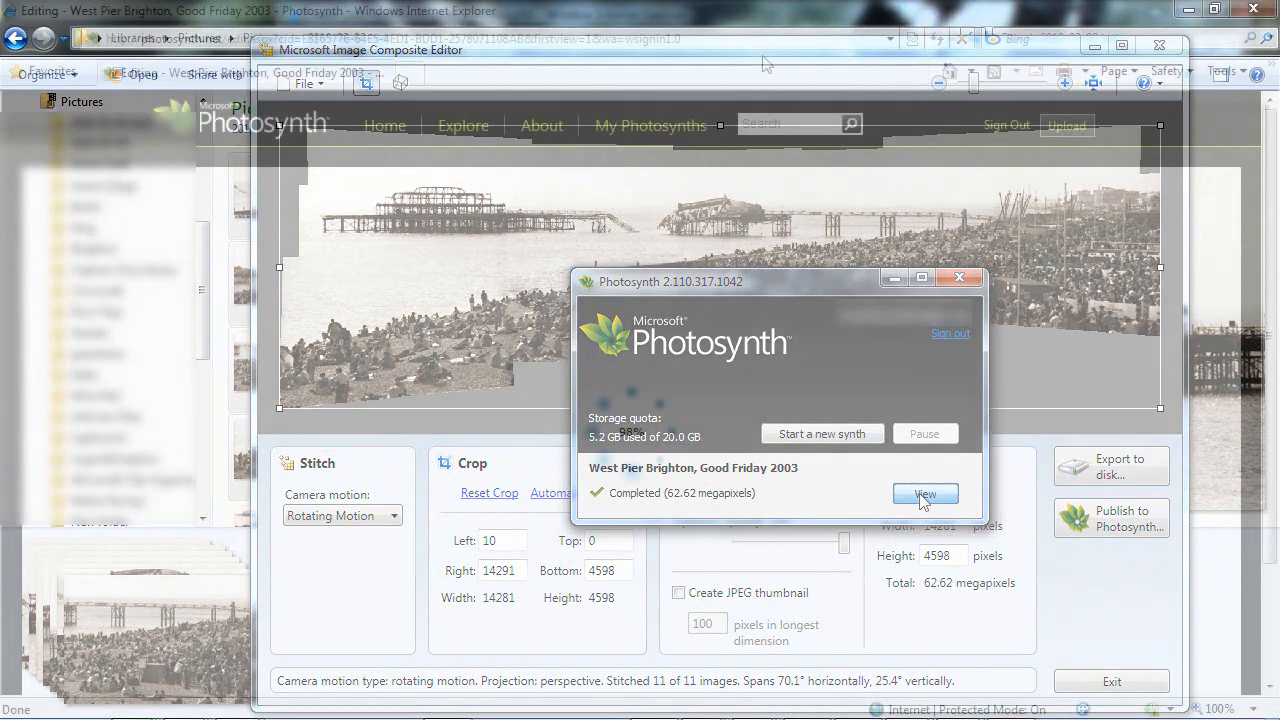
pyautogui.click(924, 492)
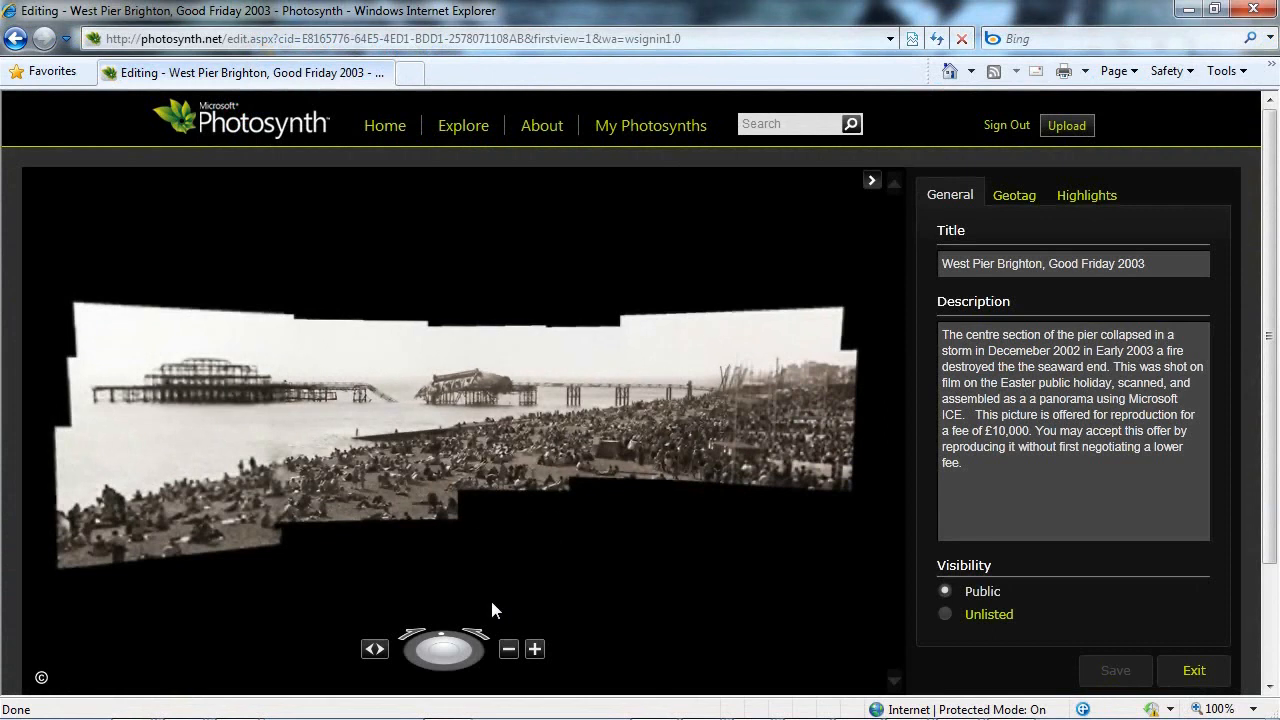
# Zoom into the collapsed pier four times, return to full view, and show the Geotag panel.
pyautogui.click(534, 648)
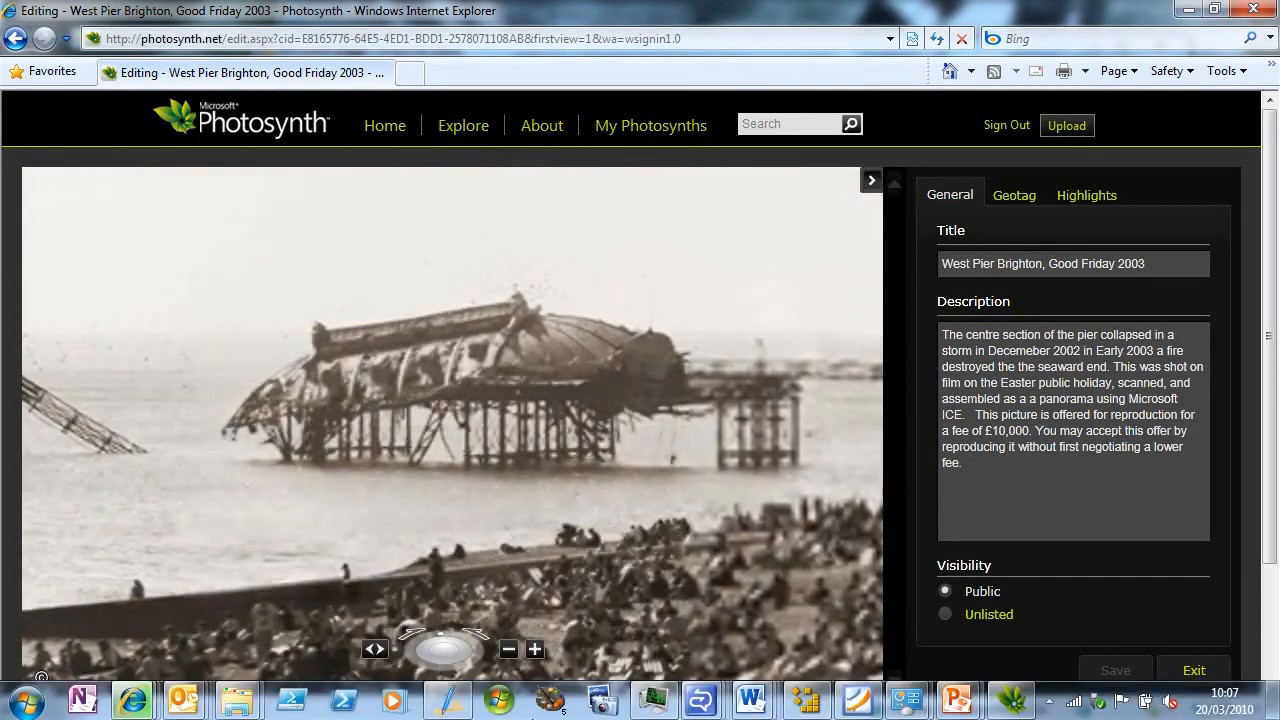
pyautogui.click(536, 648)
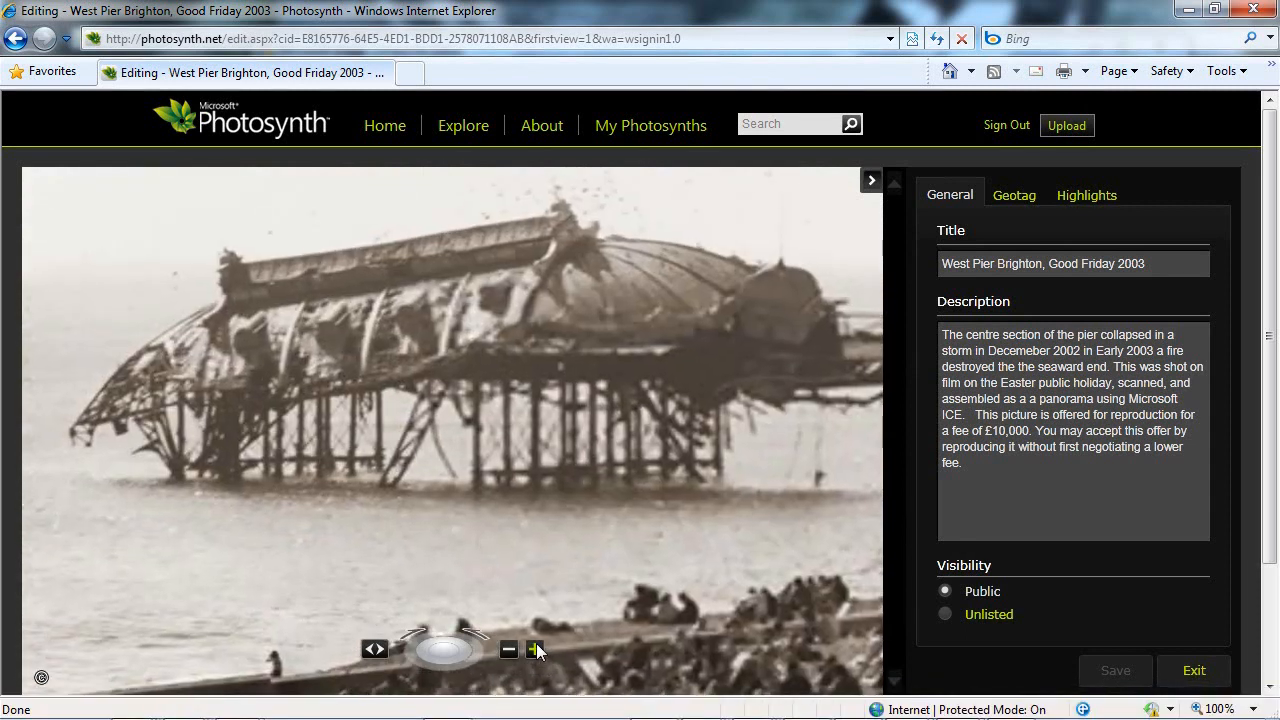
pyautogui.click(534, 648)
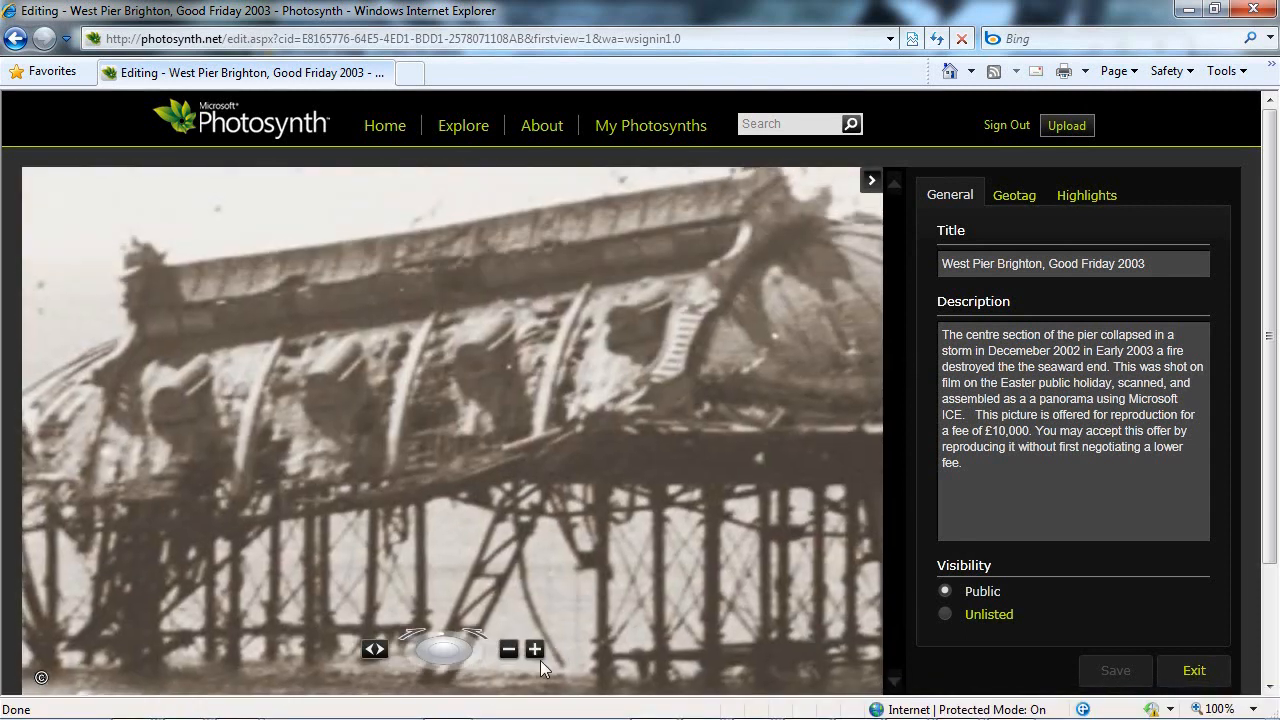
pyautogui.click(532, 650)
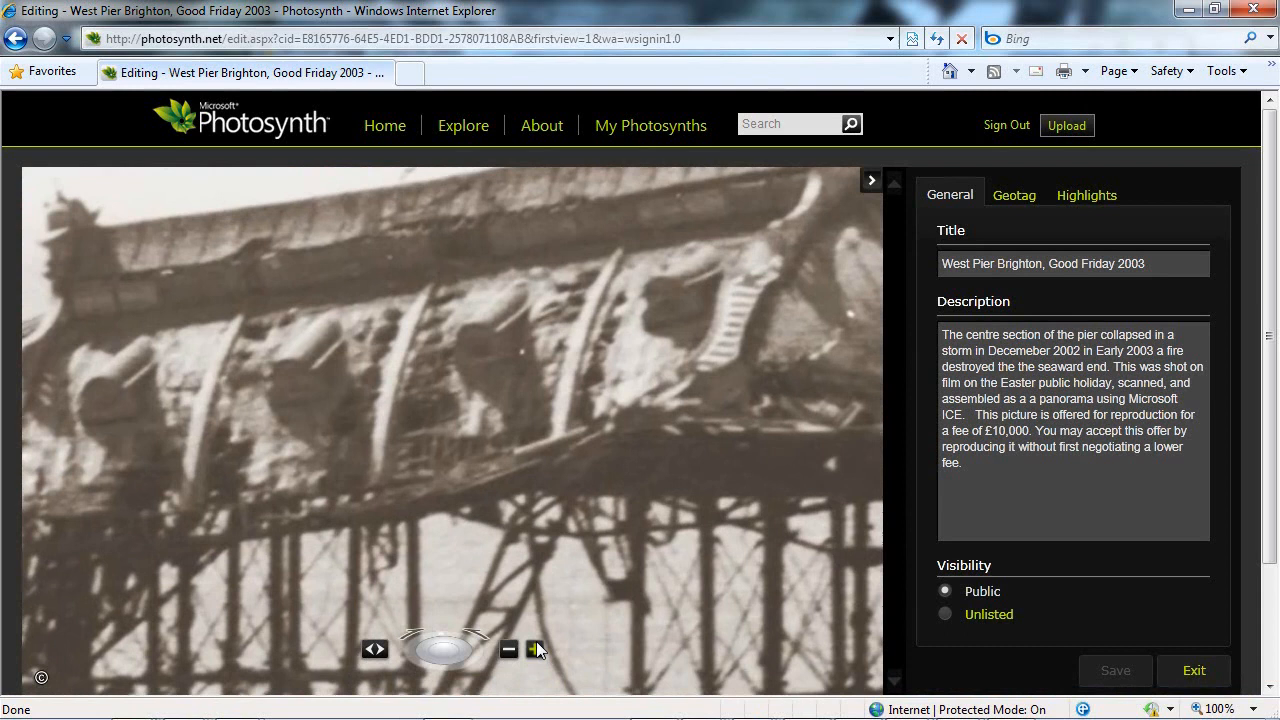
pyautogui.click(512, 650)
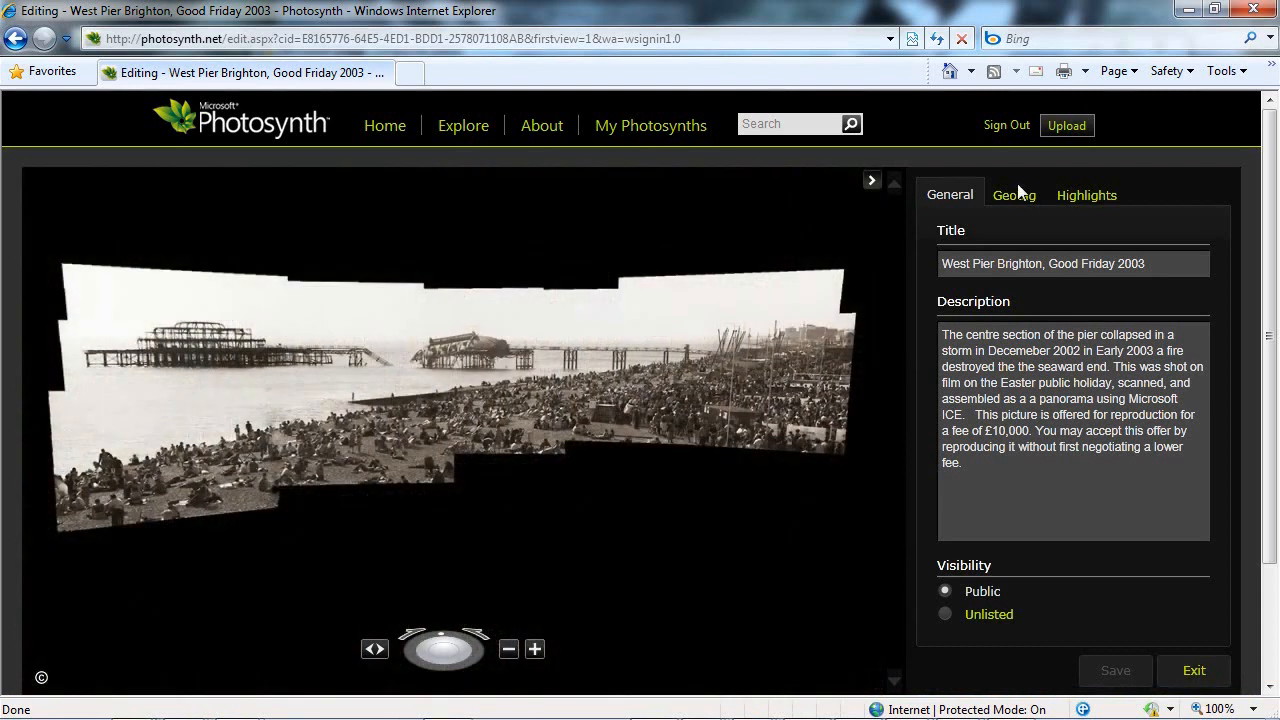
pyautogui.click(1014, 194)
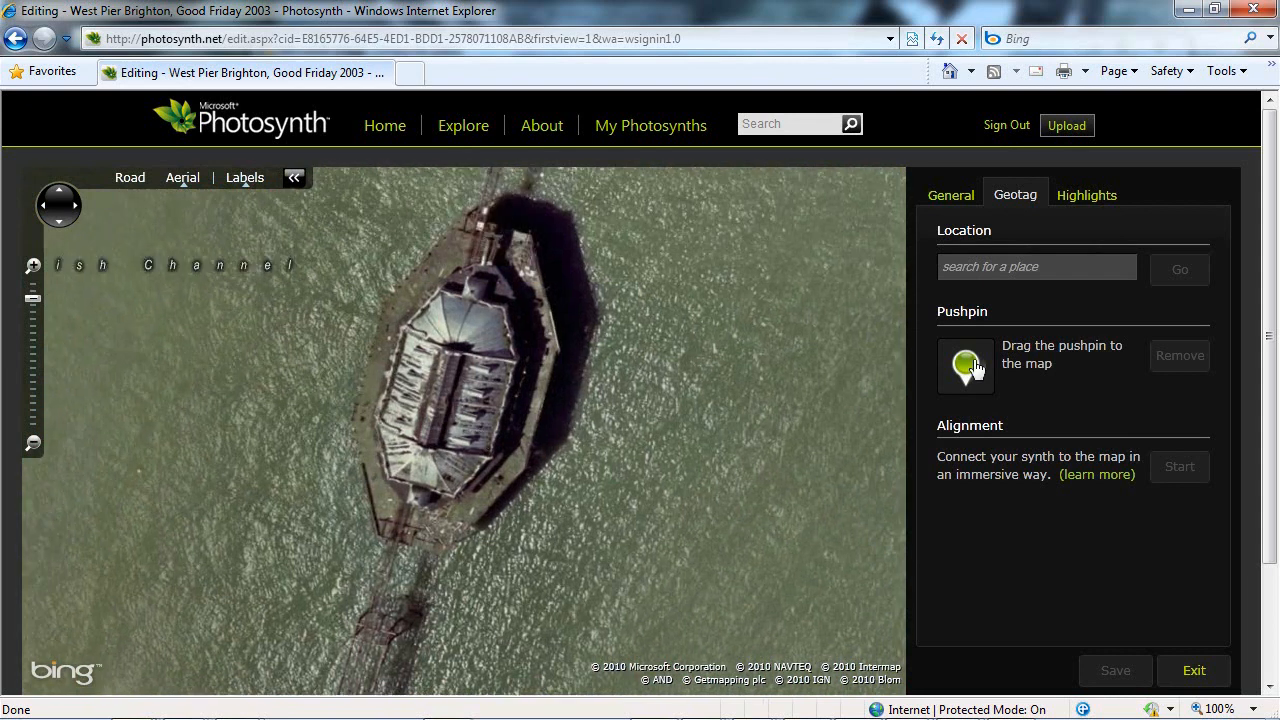
# Drop the geotag pushpin onto the pier ruin on the aerial map and save it.
pyautogui.moveTo(964, 364); pyautogui.dragTo(444, 380)
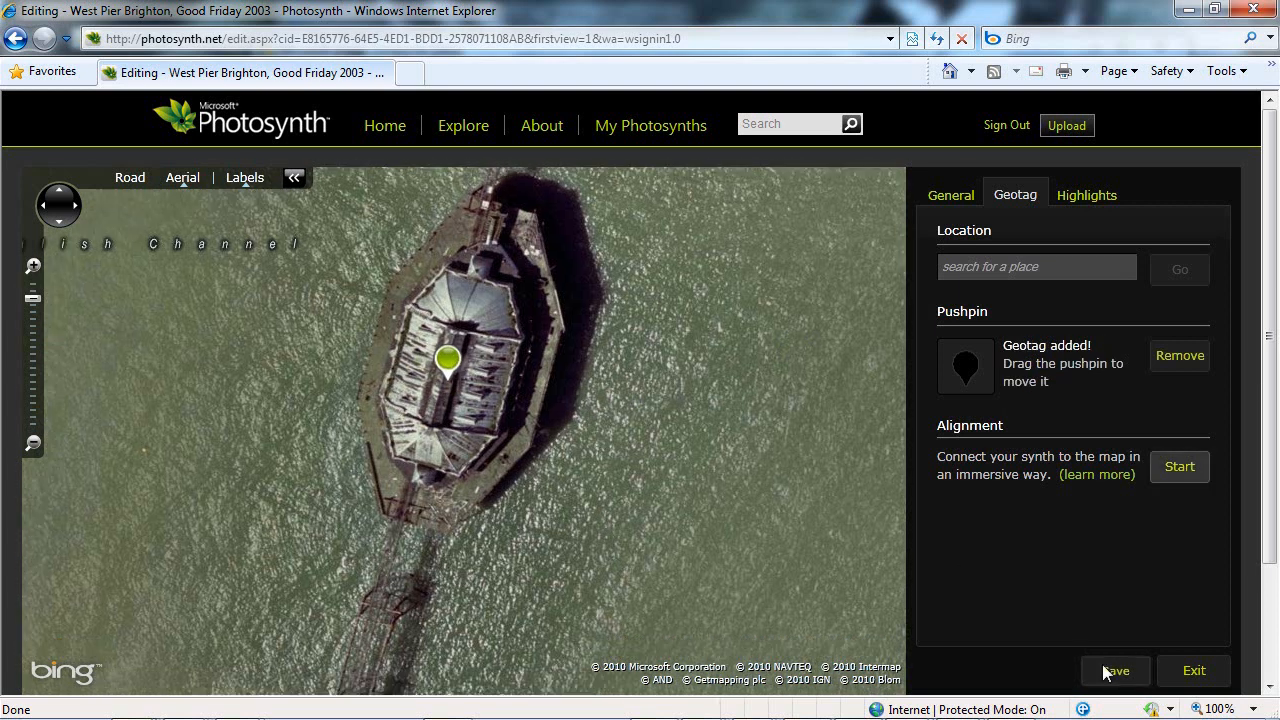
pyautogui.click(1116, 670)
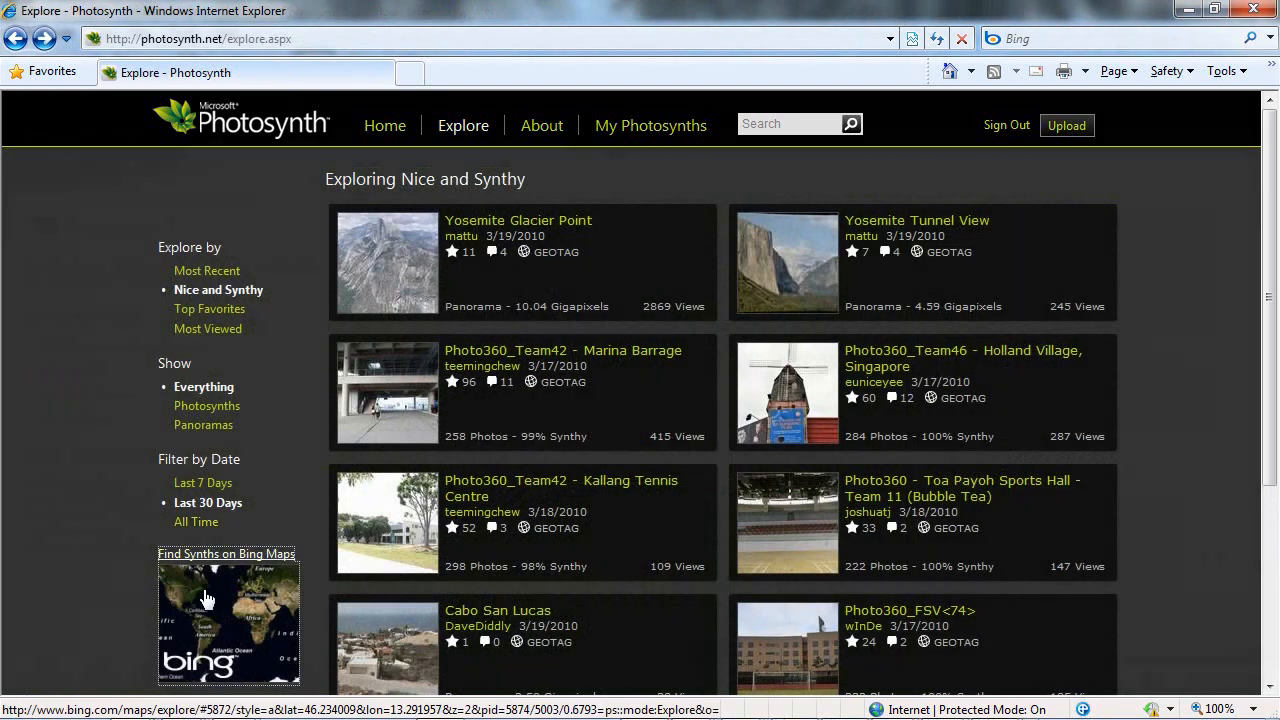
# Choose Find Synths on Bing Maps from the Explore gallery.
pyautogui.click(226, 554)
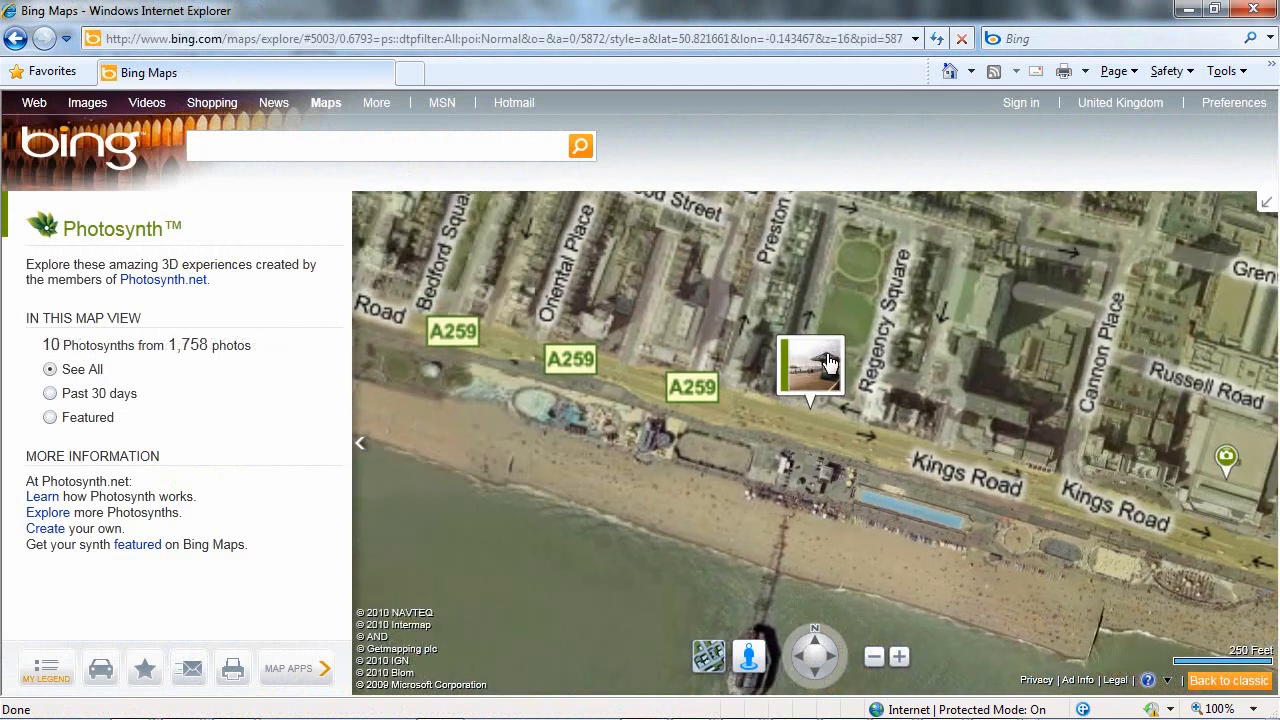
# Open the nearby synth's popup and dive into James One's 274-photo Brighton Seafront synth.
pyautogui.click(812, 368)
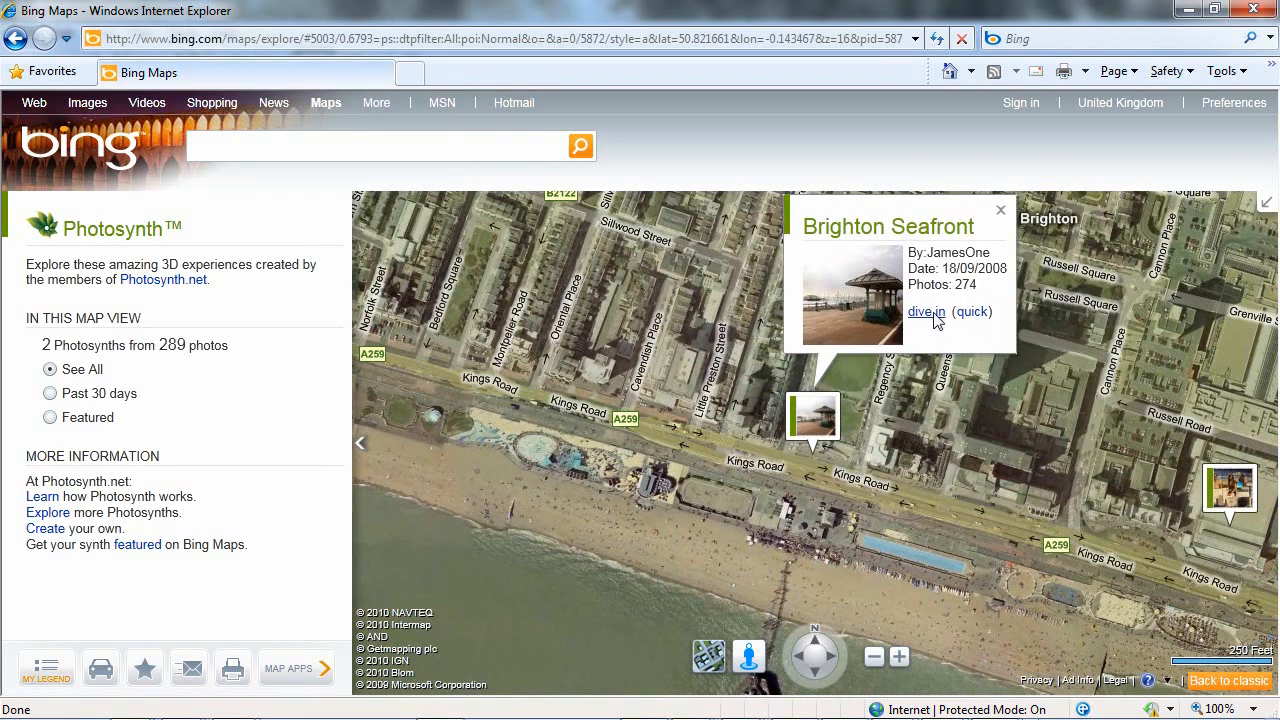
pyautogui.click(924, 312)
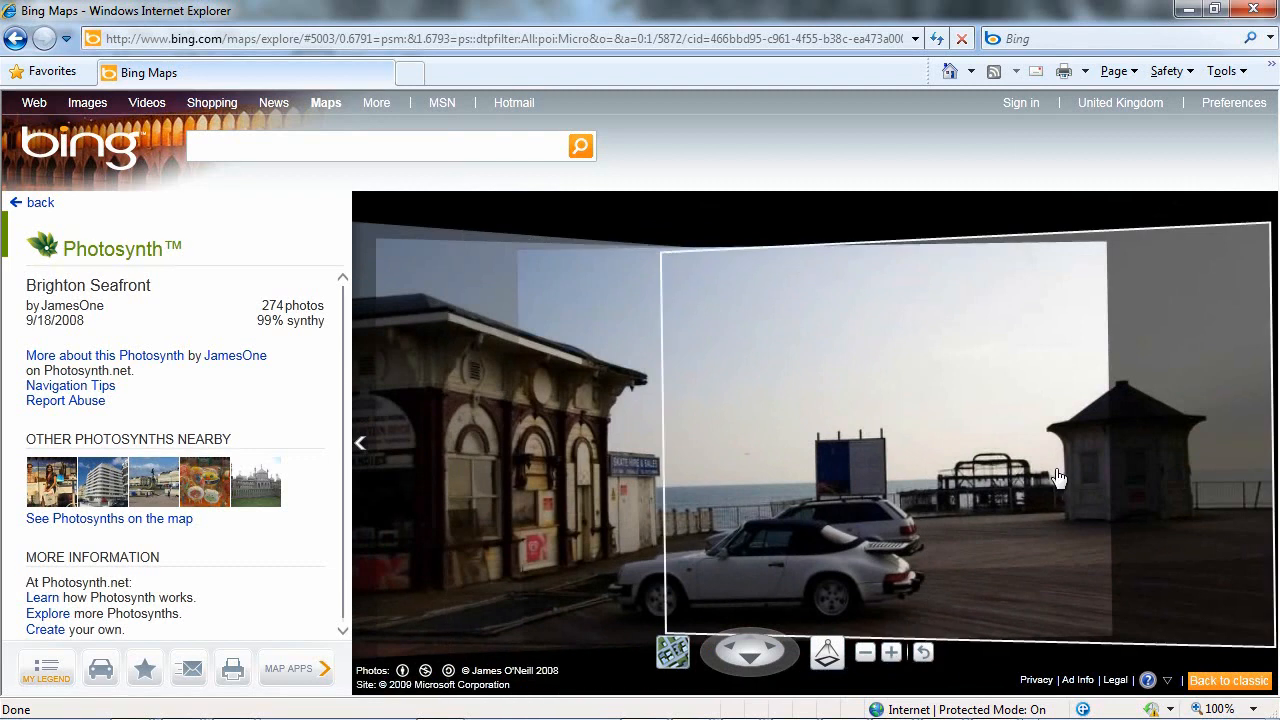
# Zoom the Brighton Seafront synth in twice to close on the distant West Pier ruin.
pyautogui.click(892, 652)
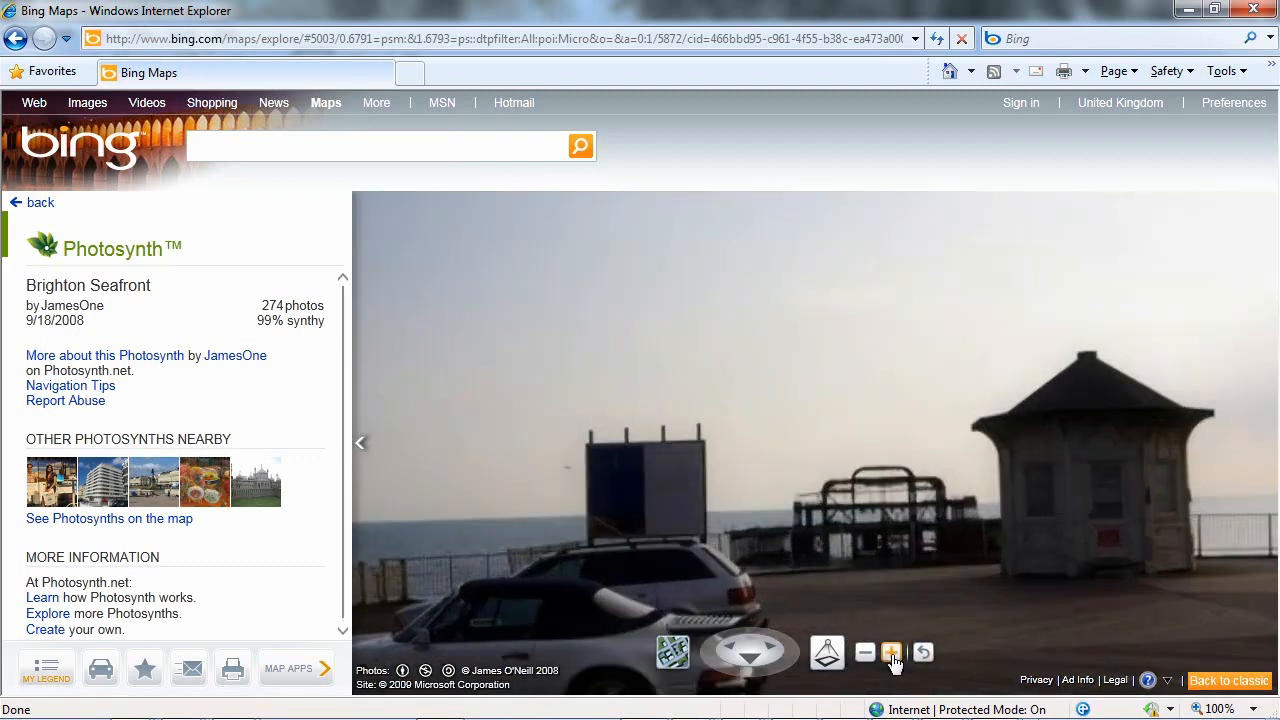
pyautogui.click(890, 652)
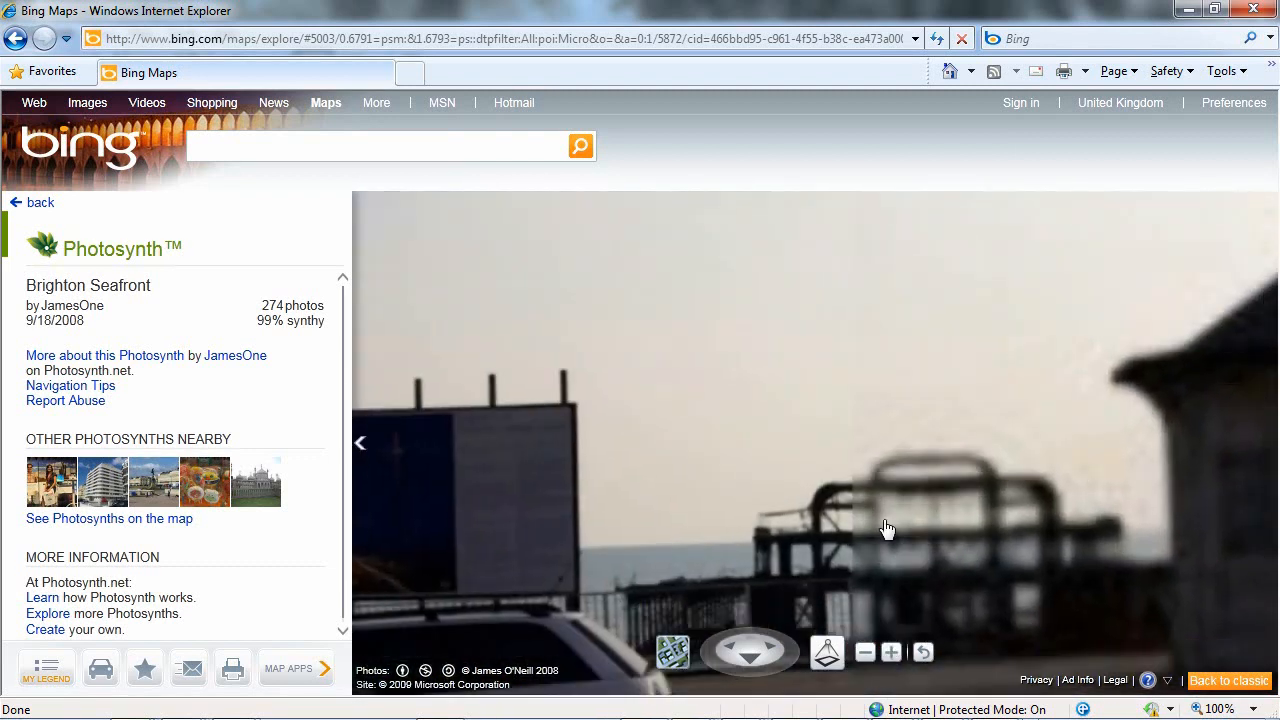